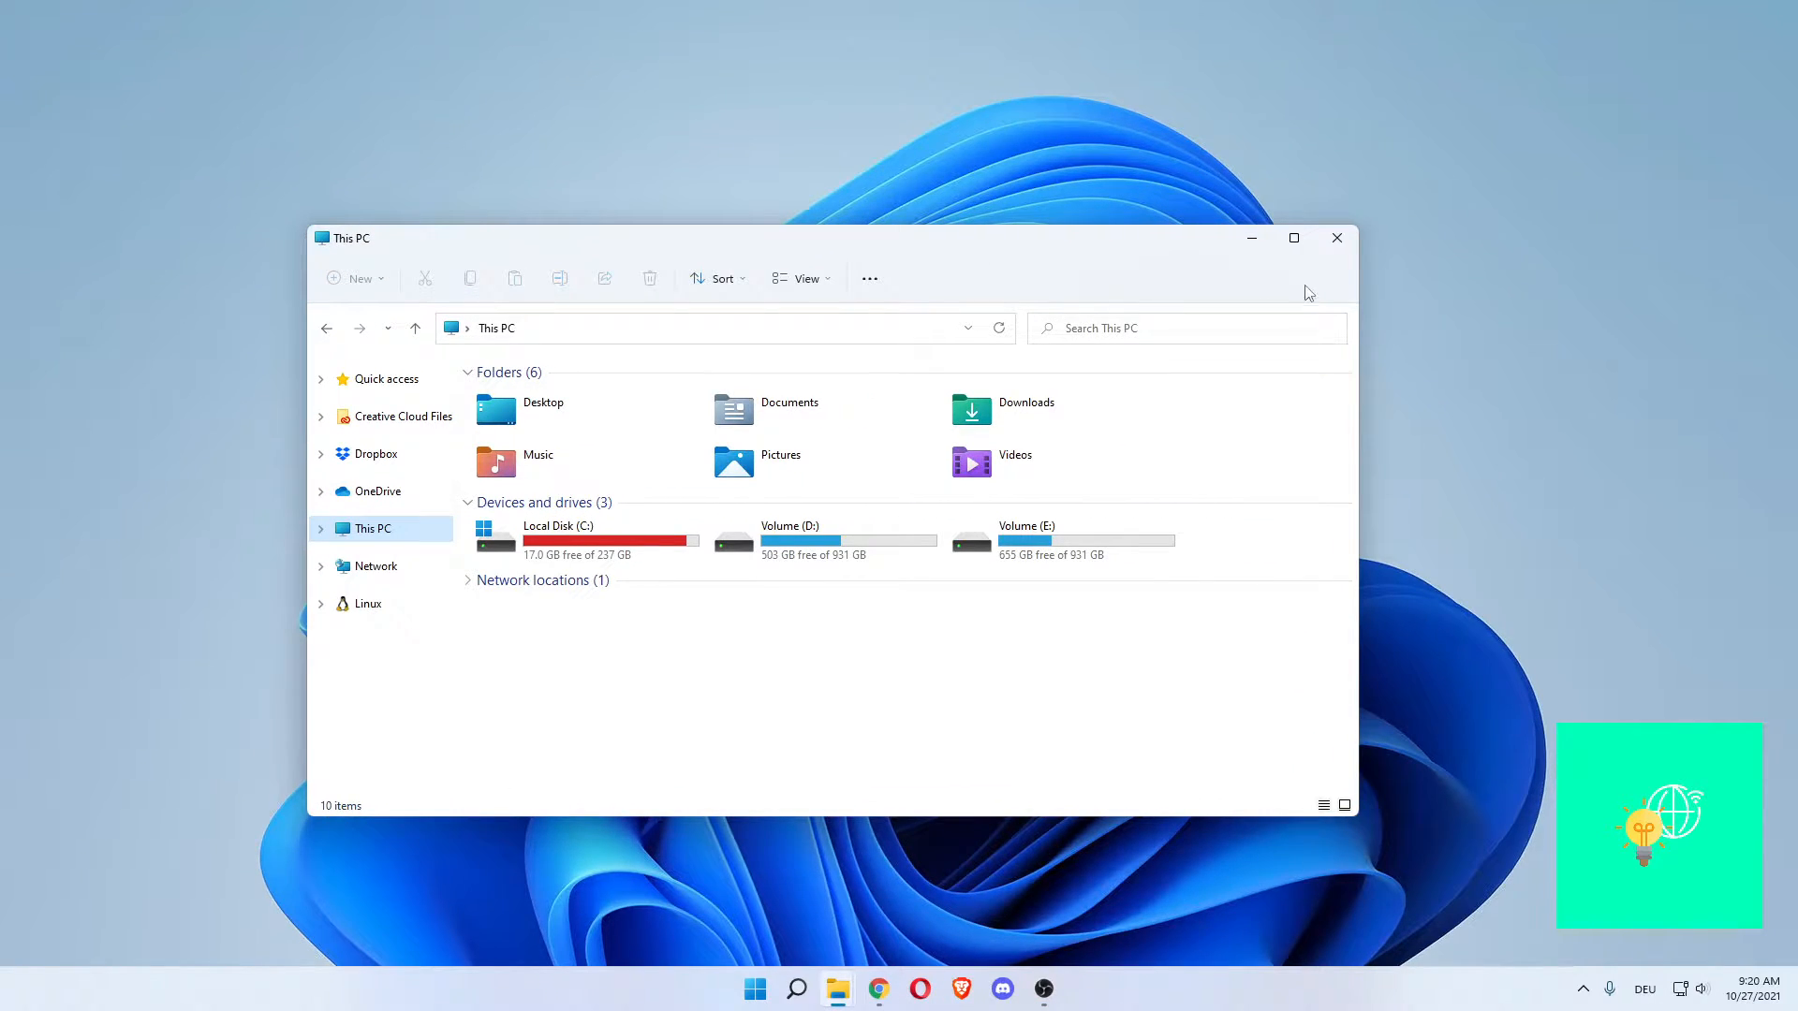
Close the This PC window, leaving the empty desktop
left_click(1334, 237)
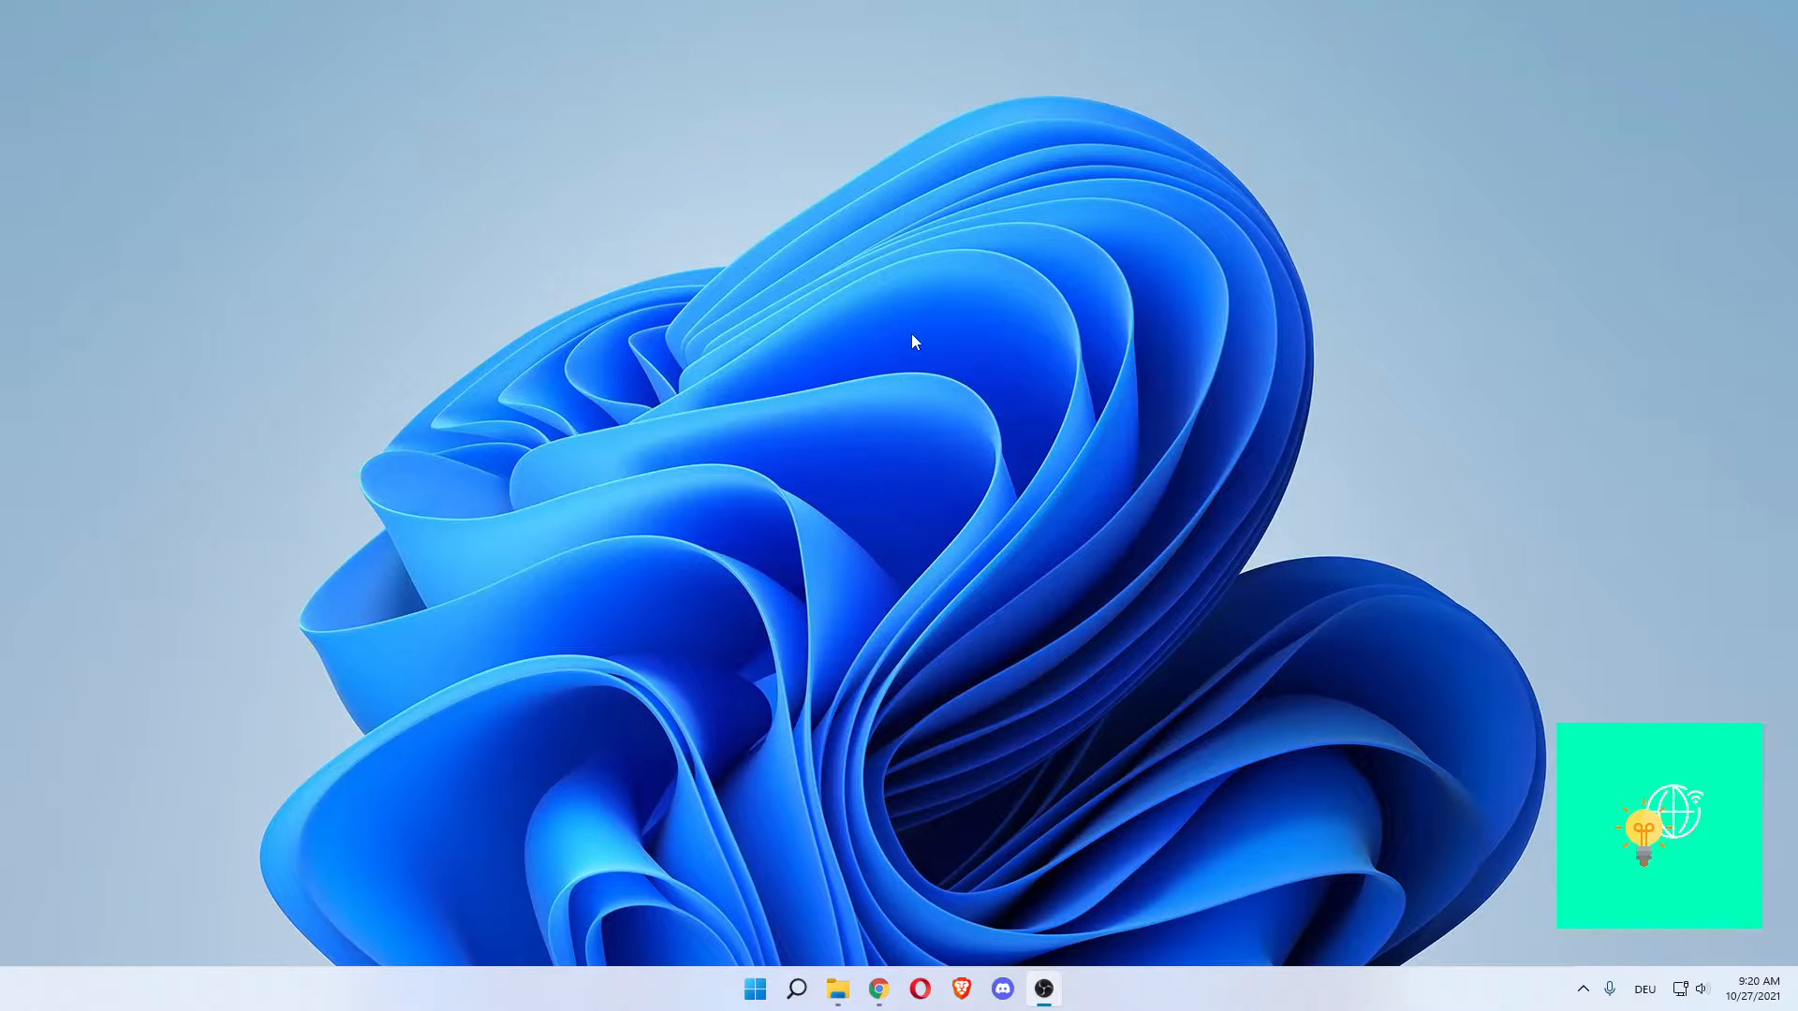
Search for regedit and launch Registry Editor with administrator rights
left_click(796, 988)
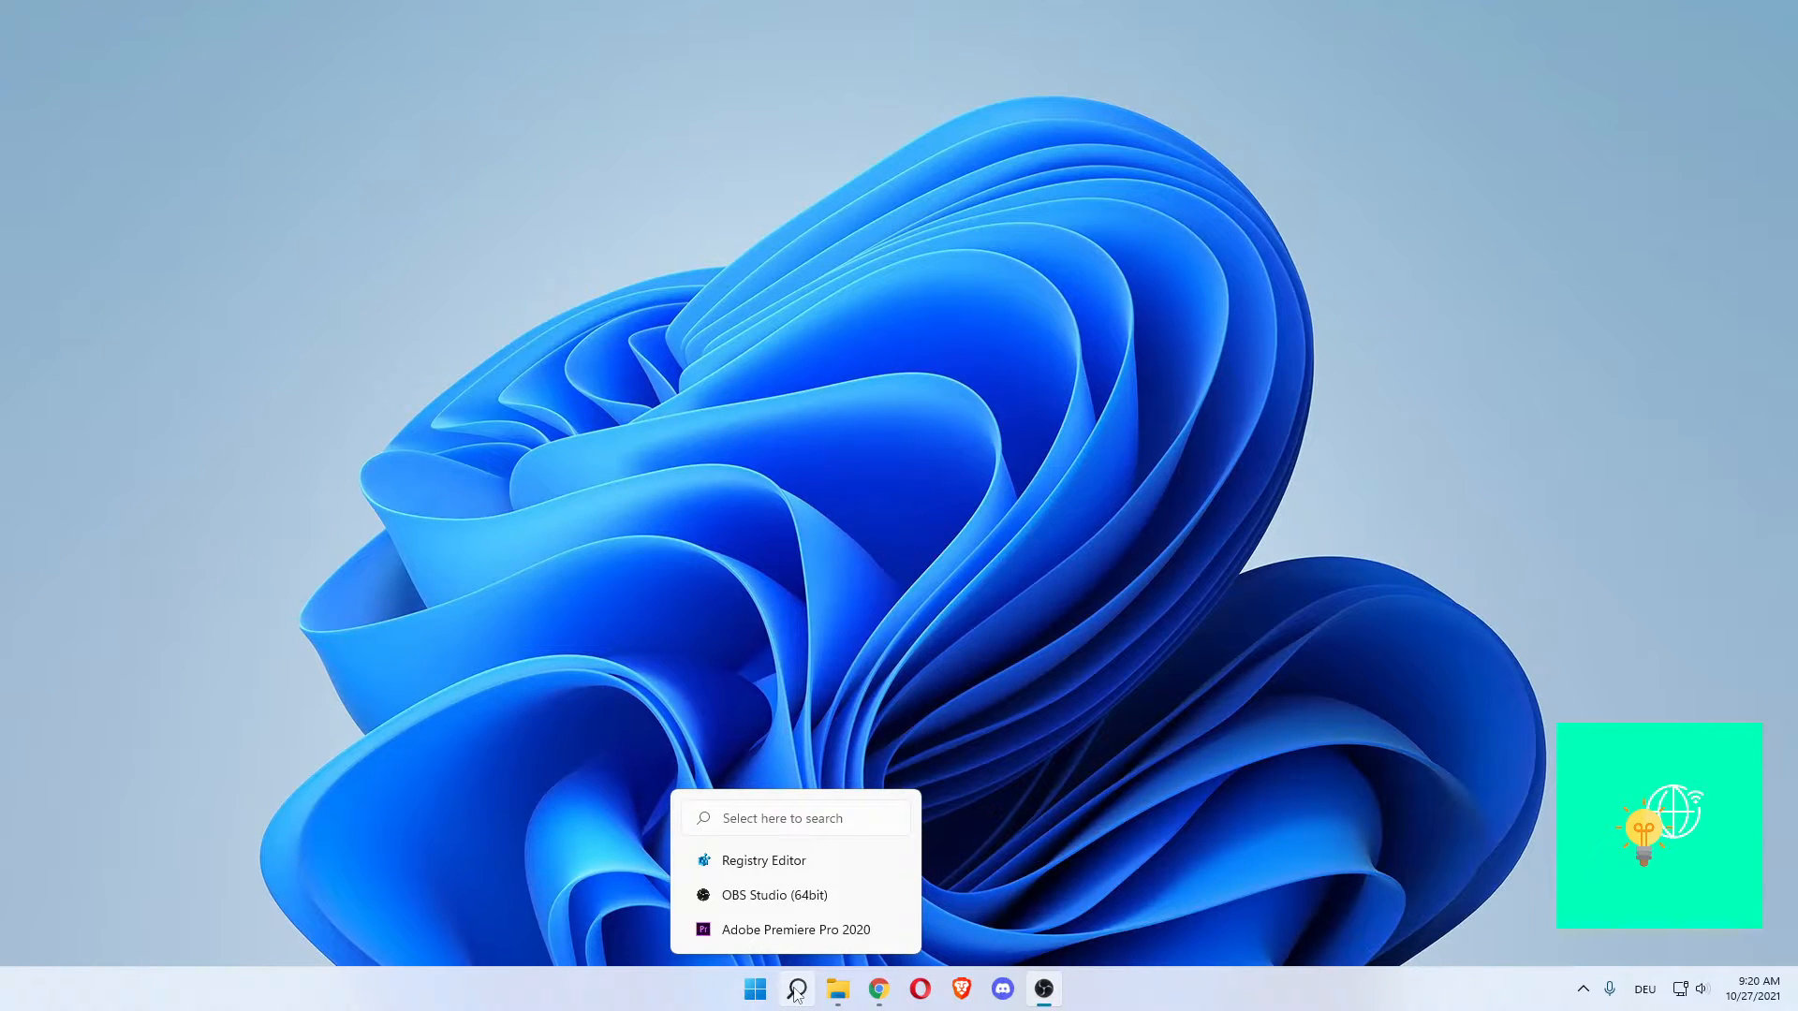
left_click(793, 989)
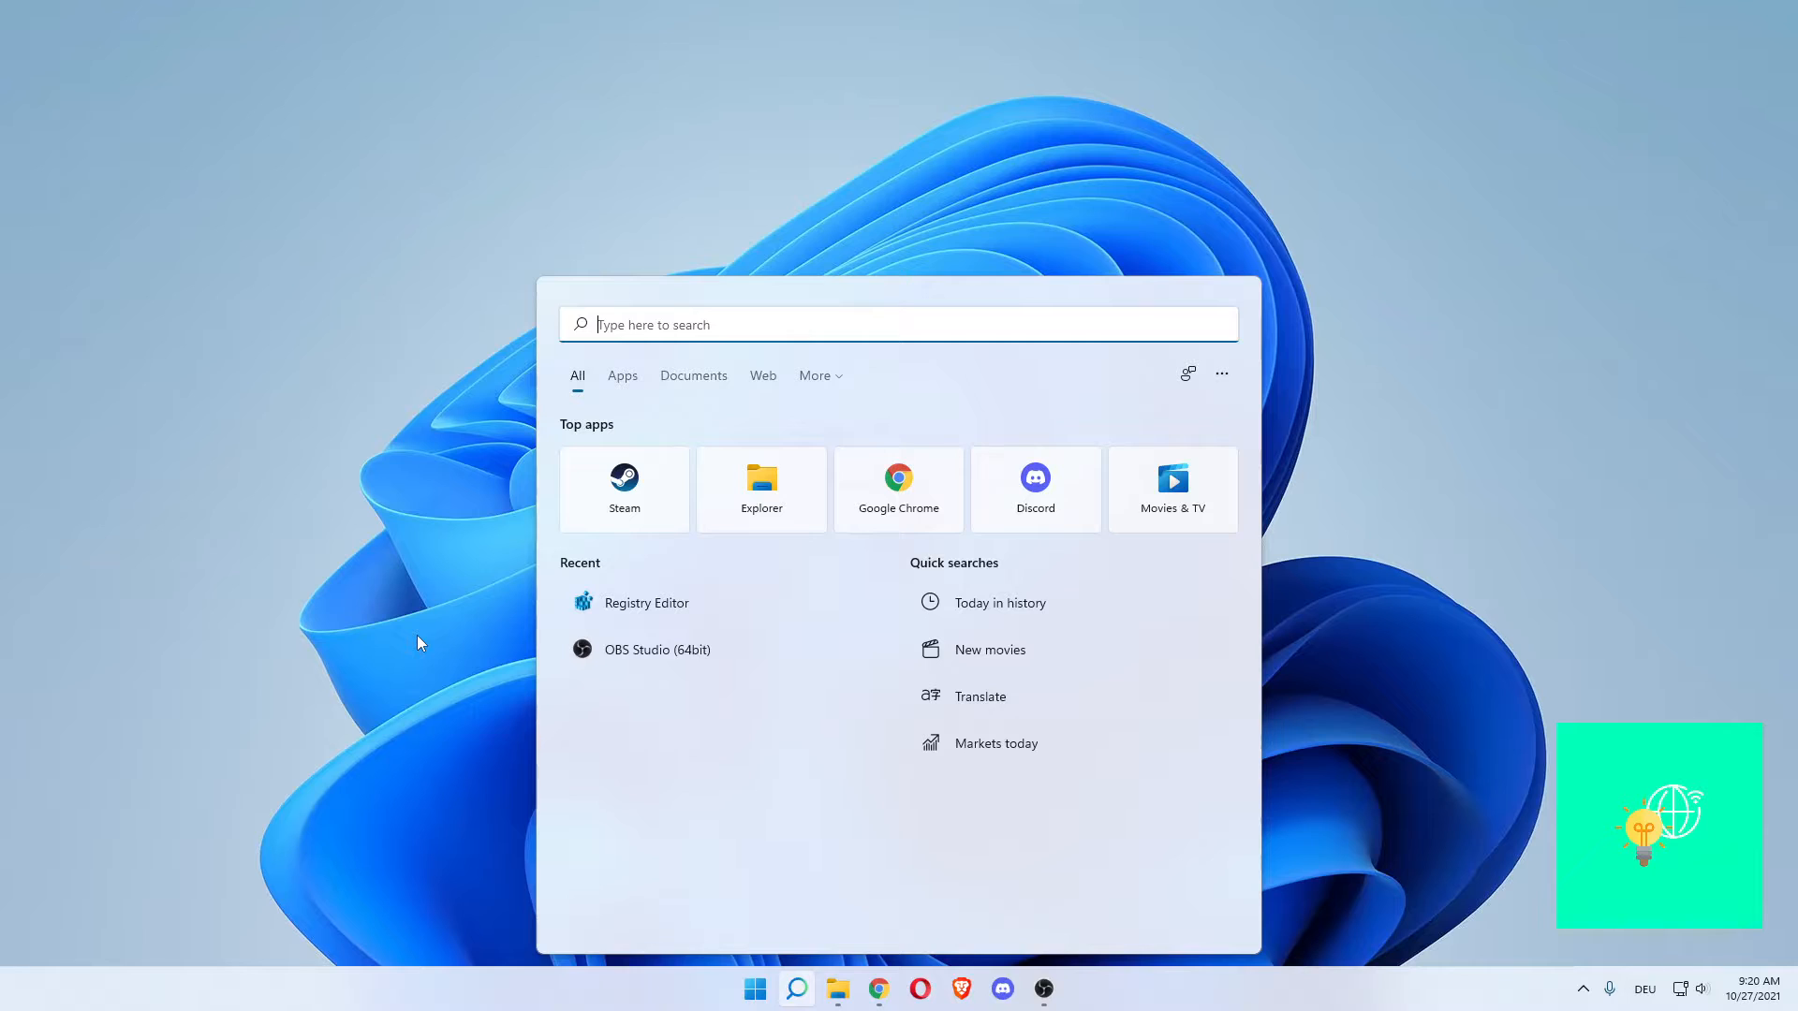
type("registry Editor")
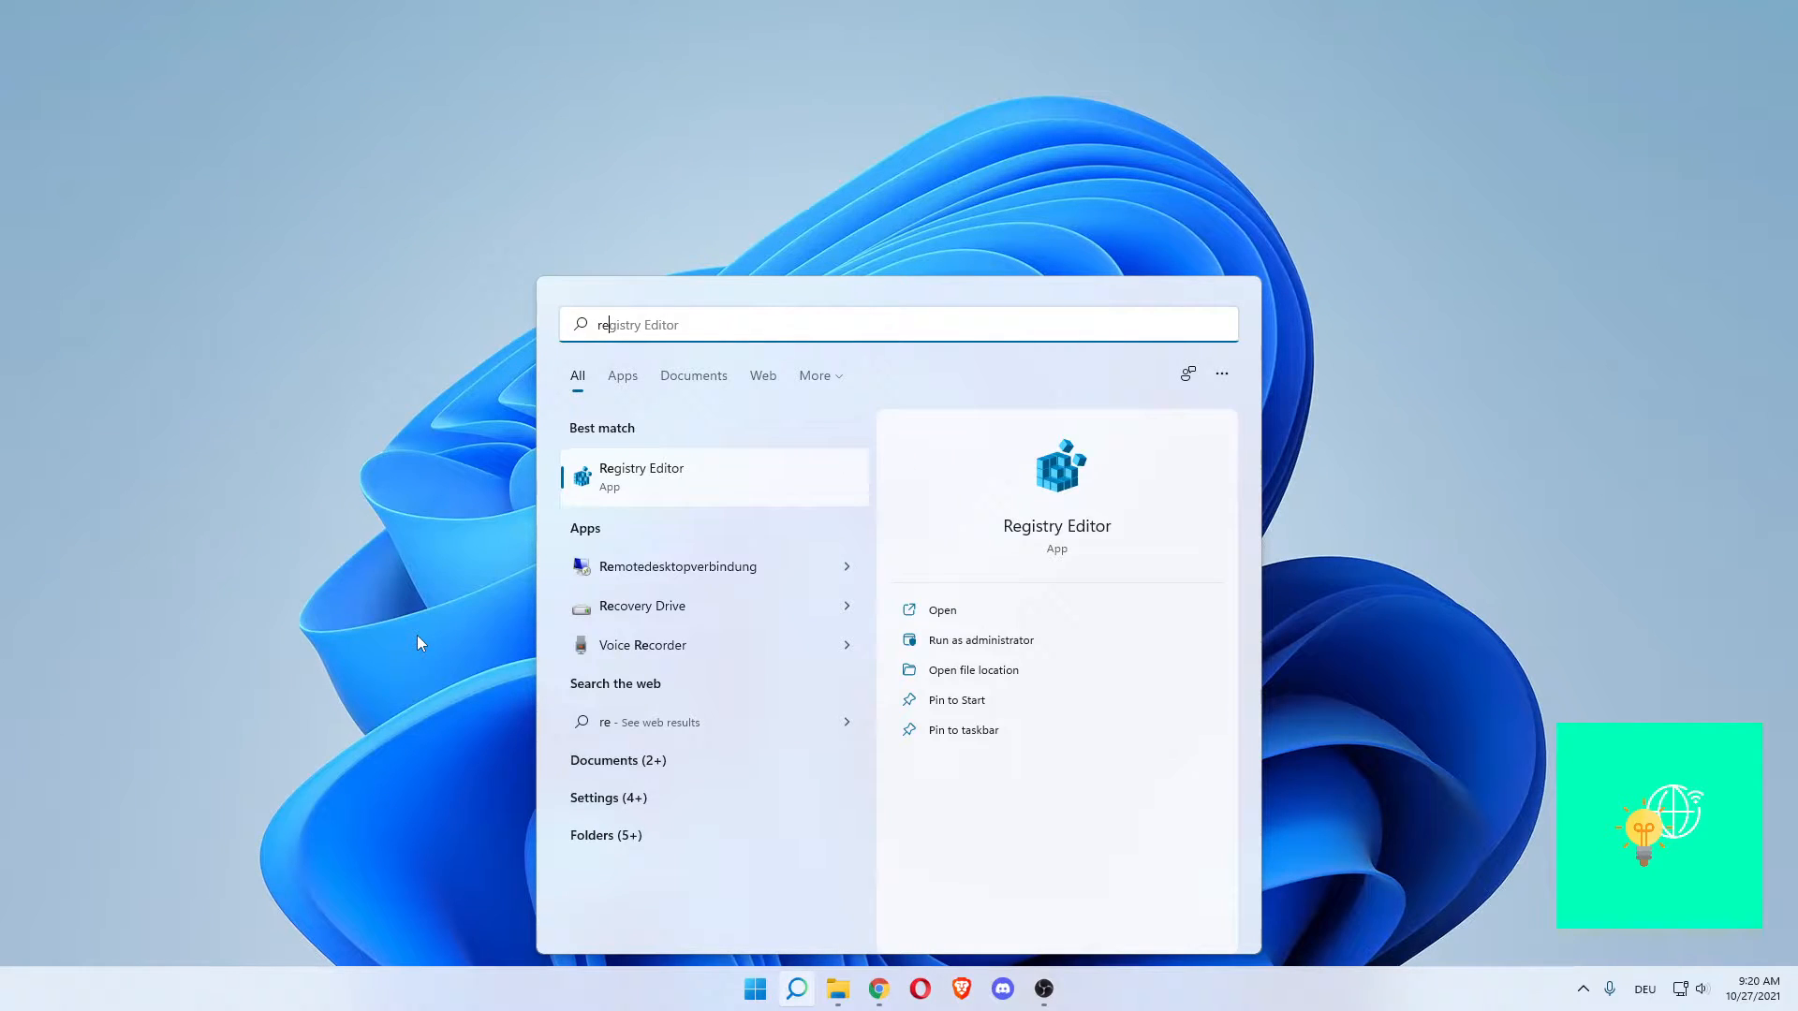
type("regedit")
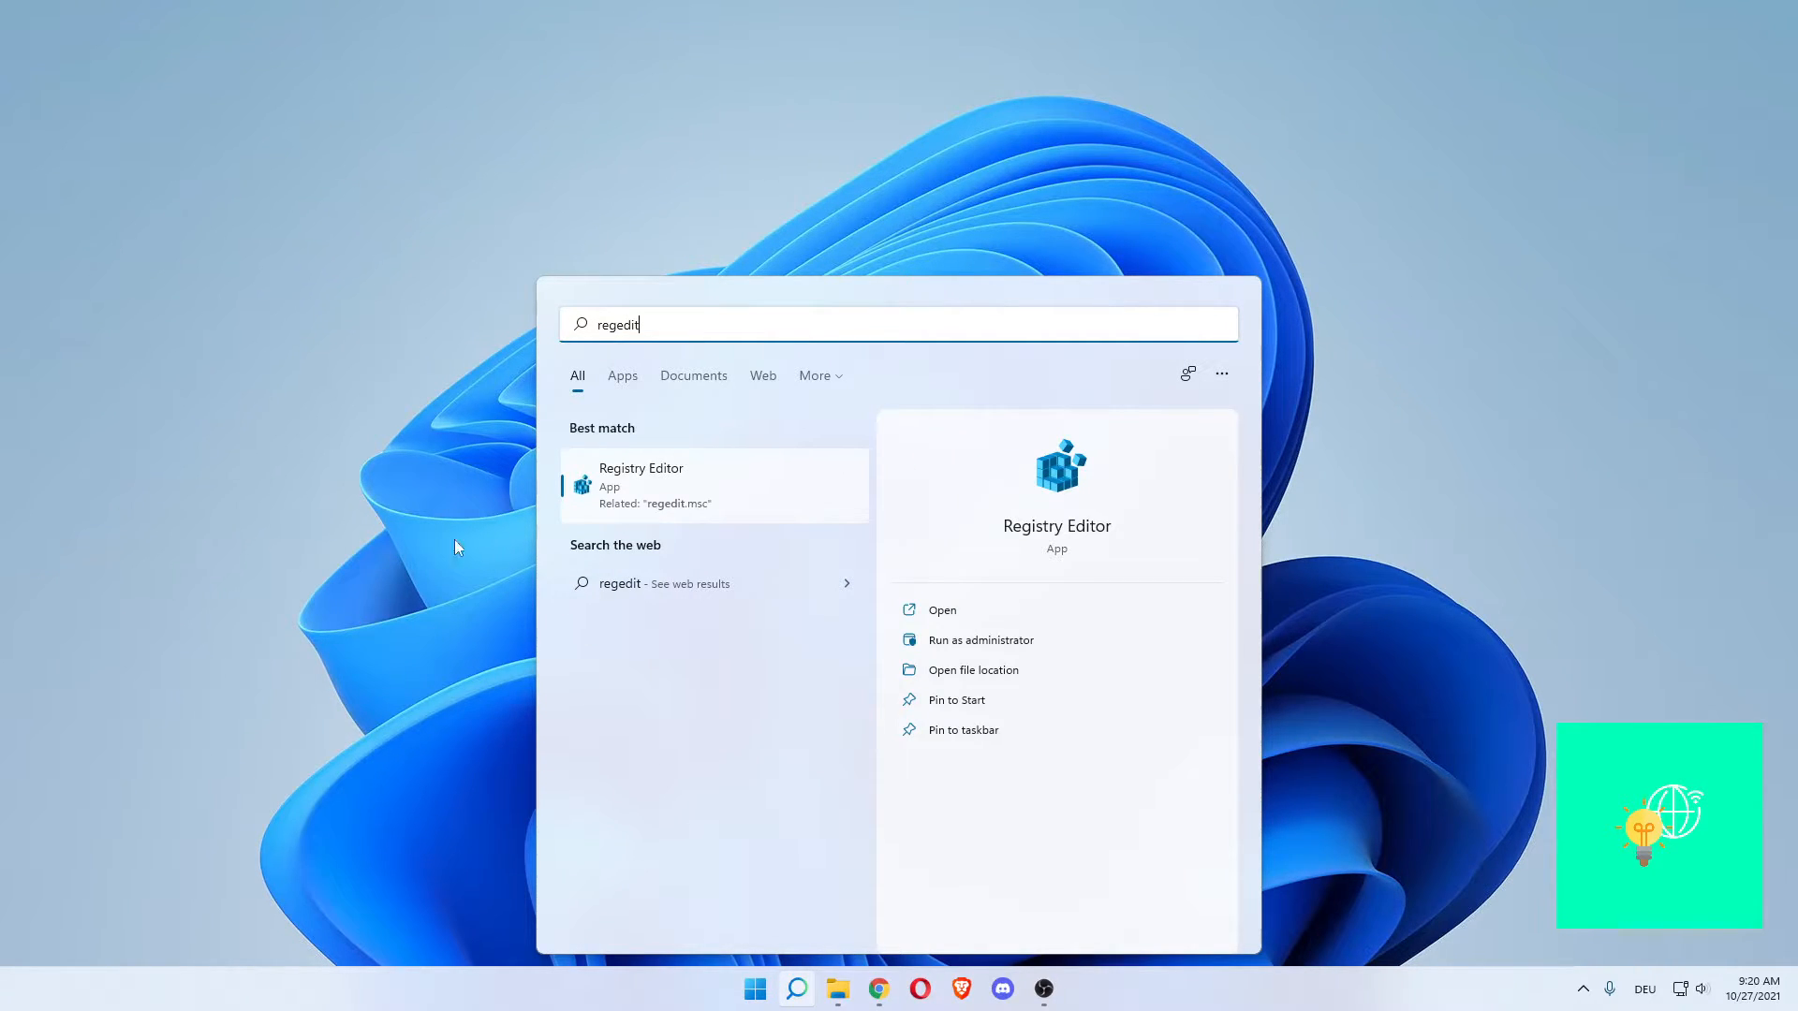
right_click(639, 485)
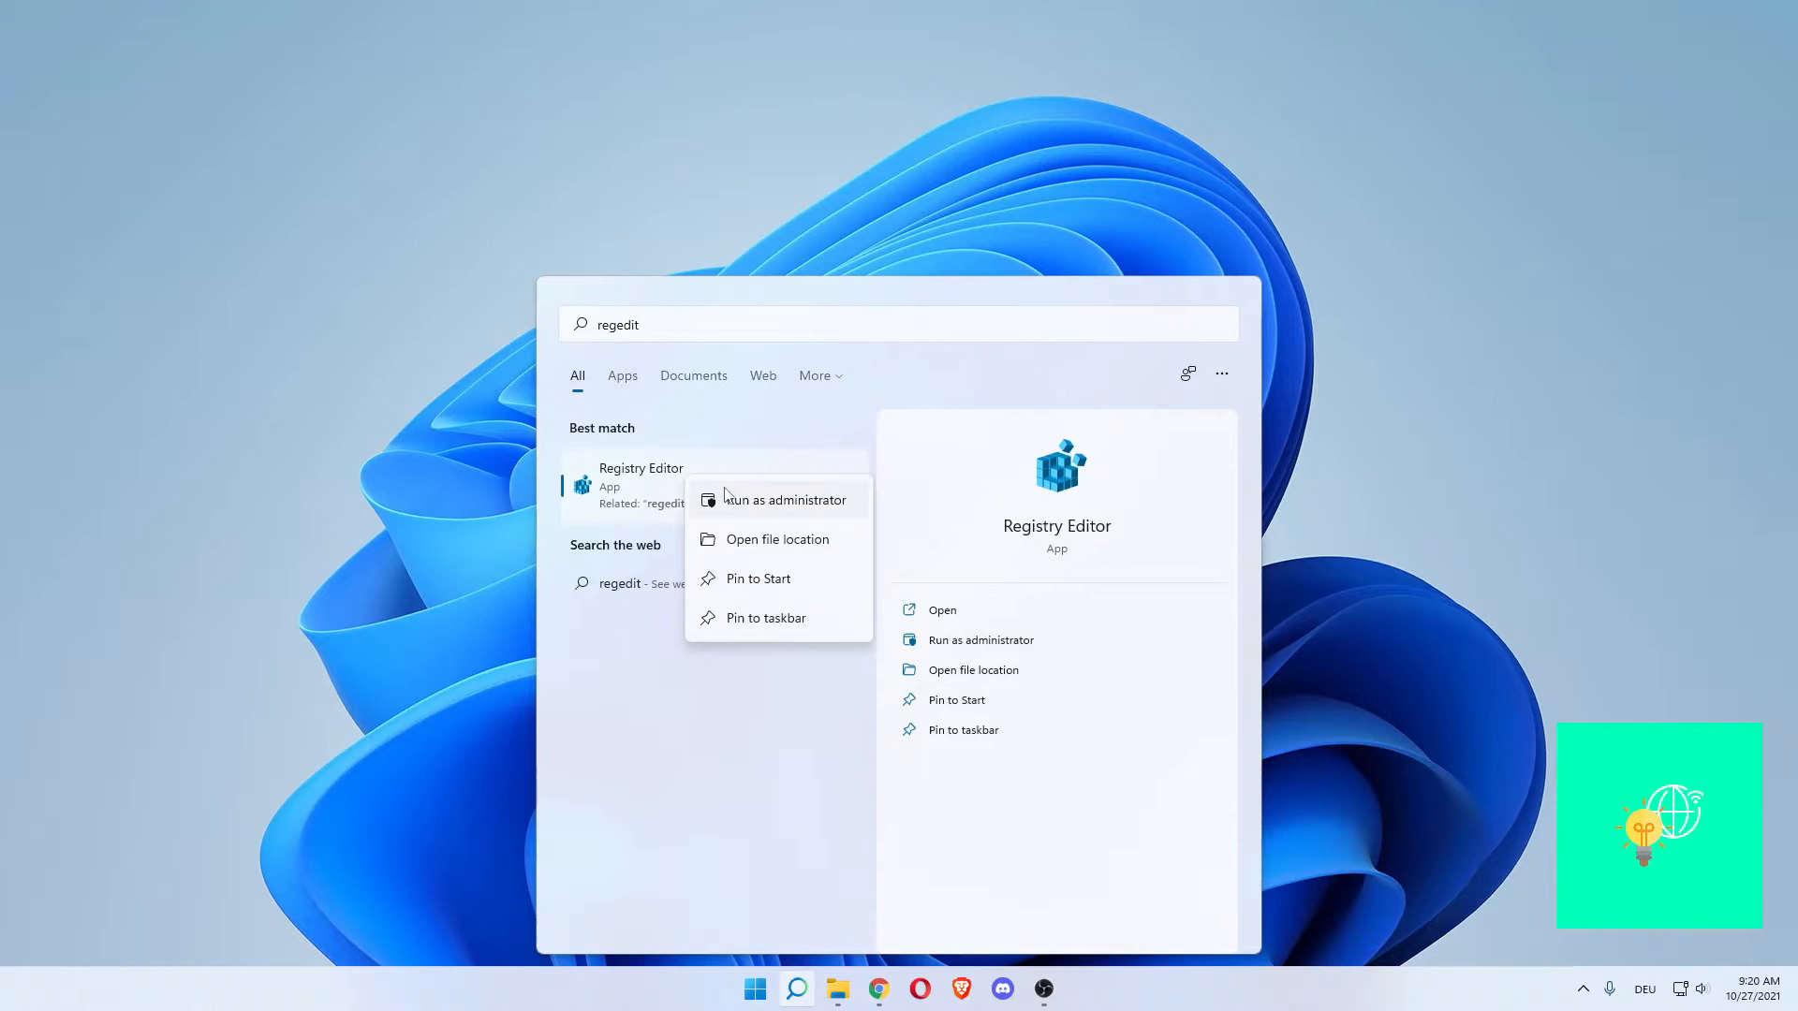
left_click(785, 499)
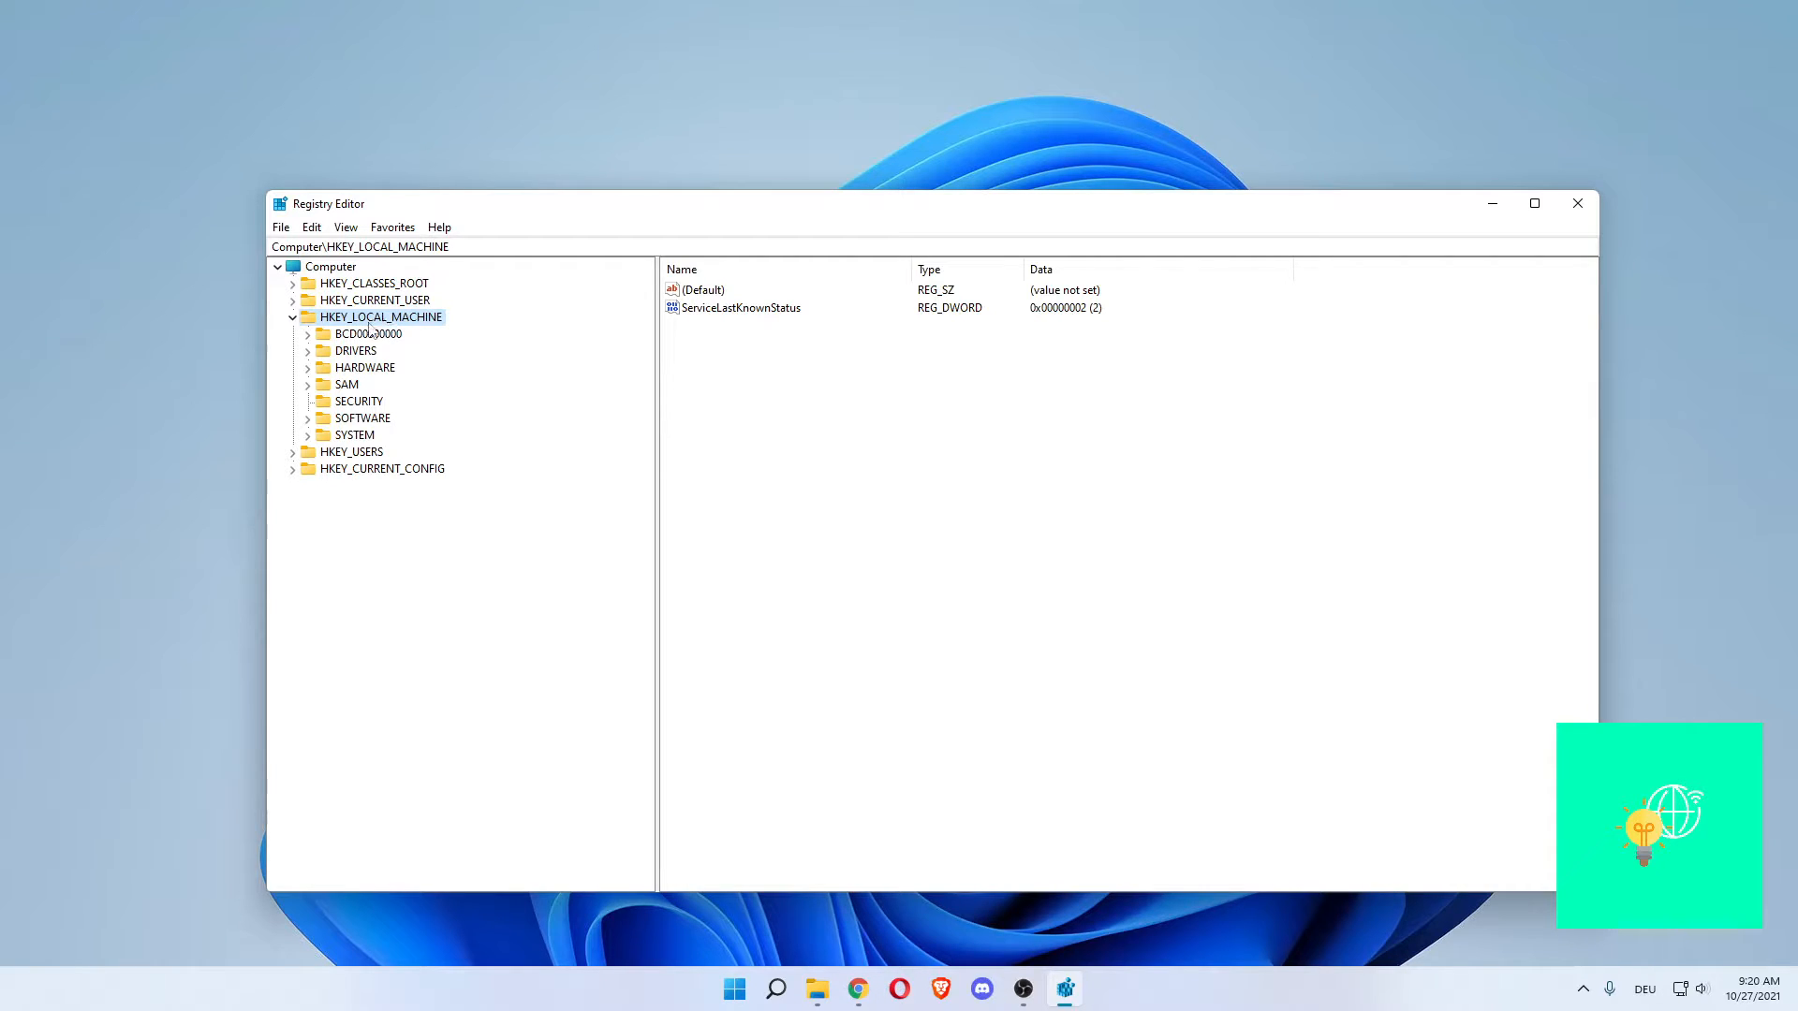
mouse_move(348, 428)
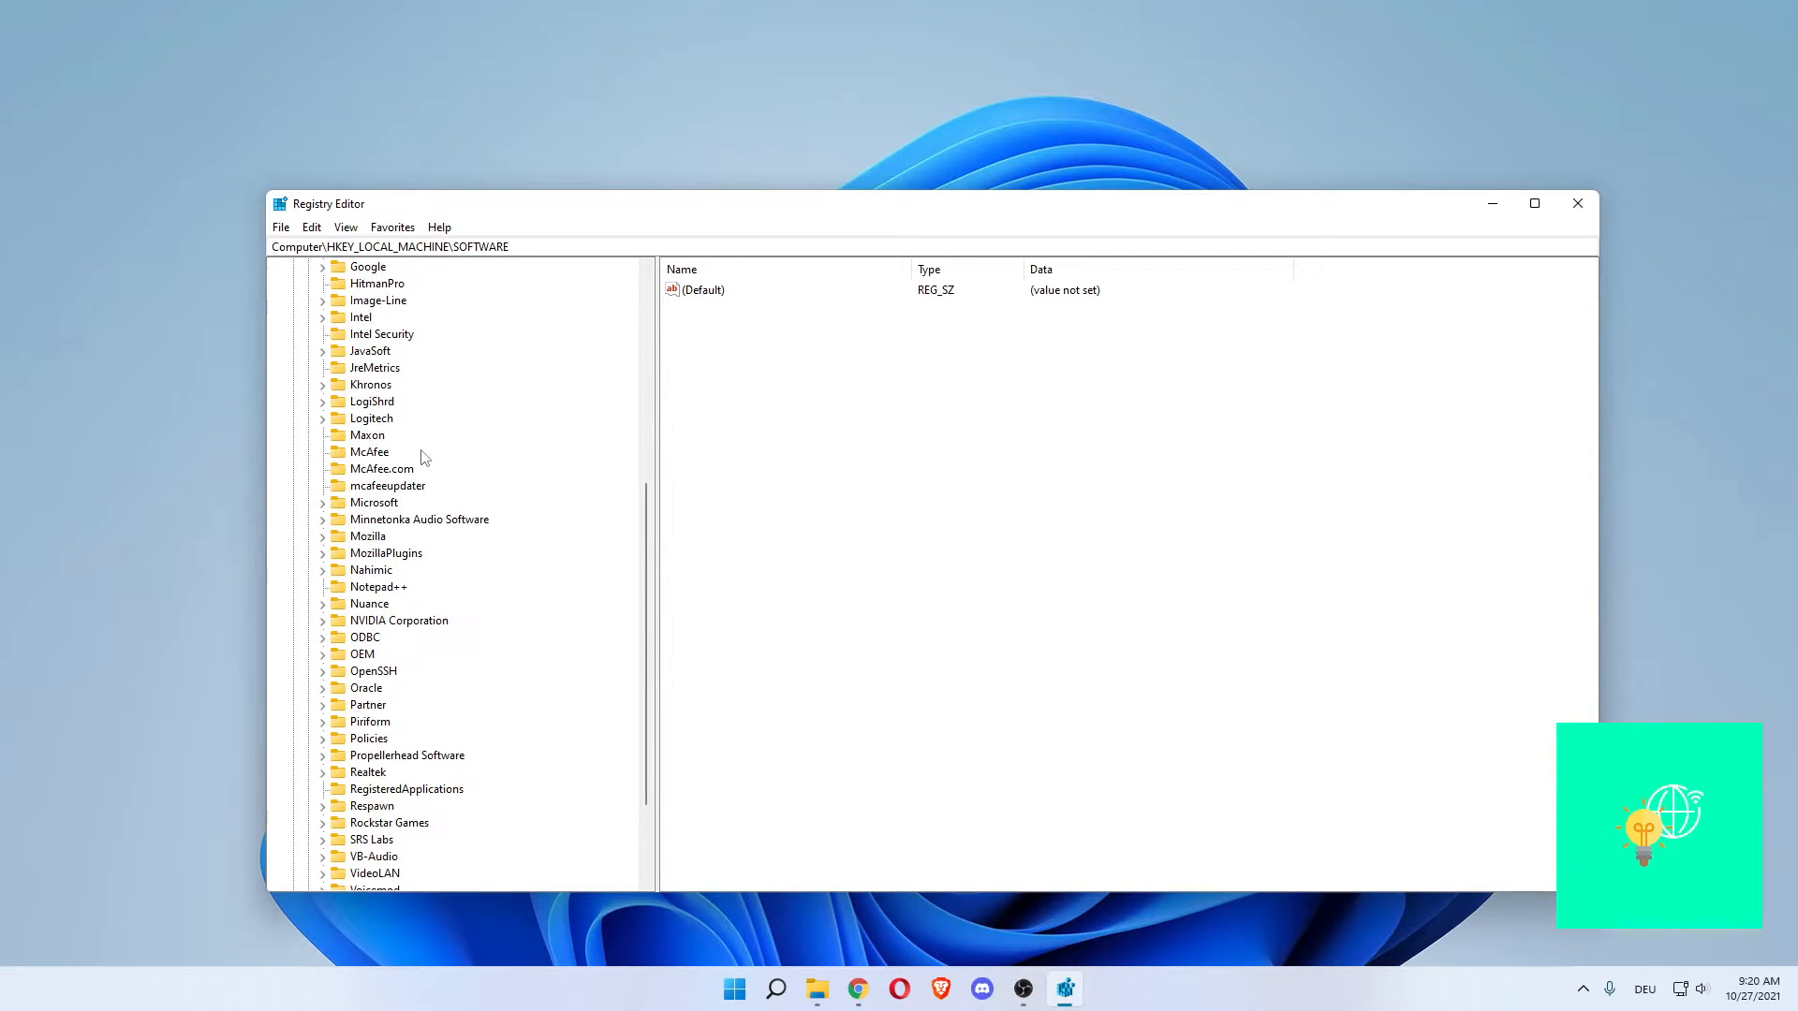
Scroll the Microsoft subkeys and select HKEY_LOCAL_MACHINE\SOFTWARE\Microsoft\Windows
scroll("down", 3)
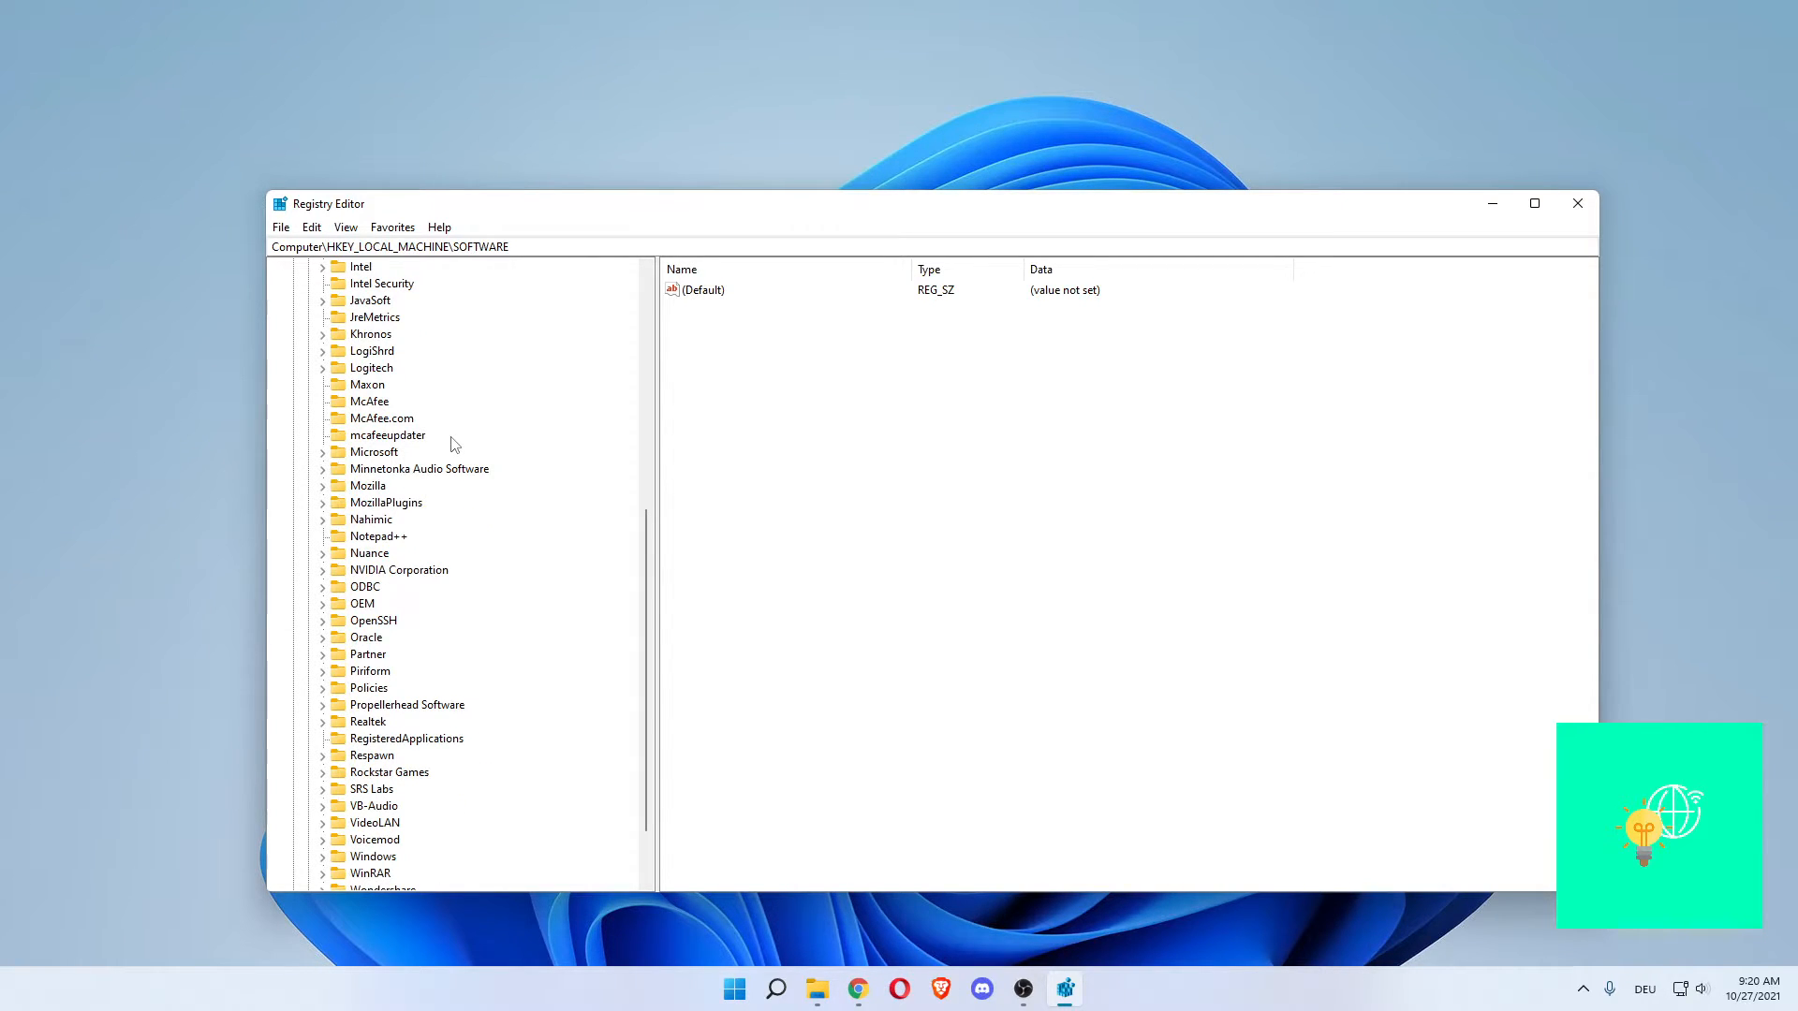
mouse_move(378, 450)
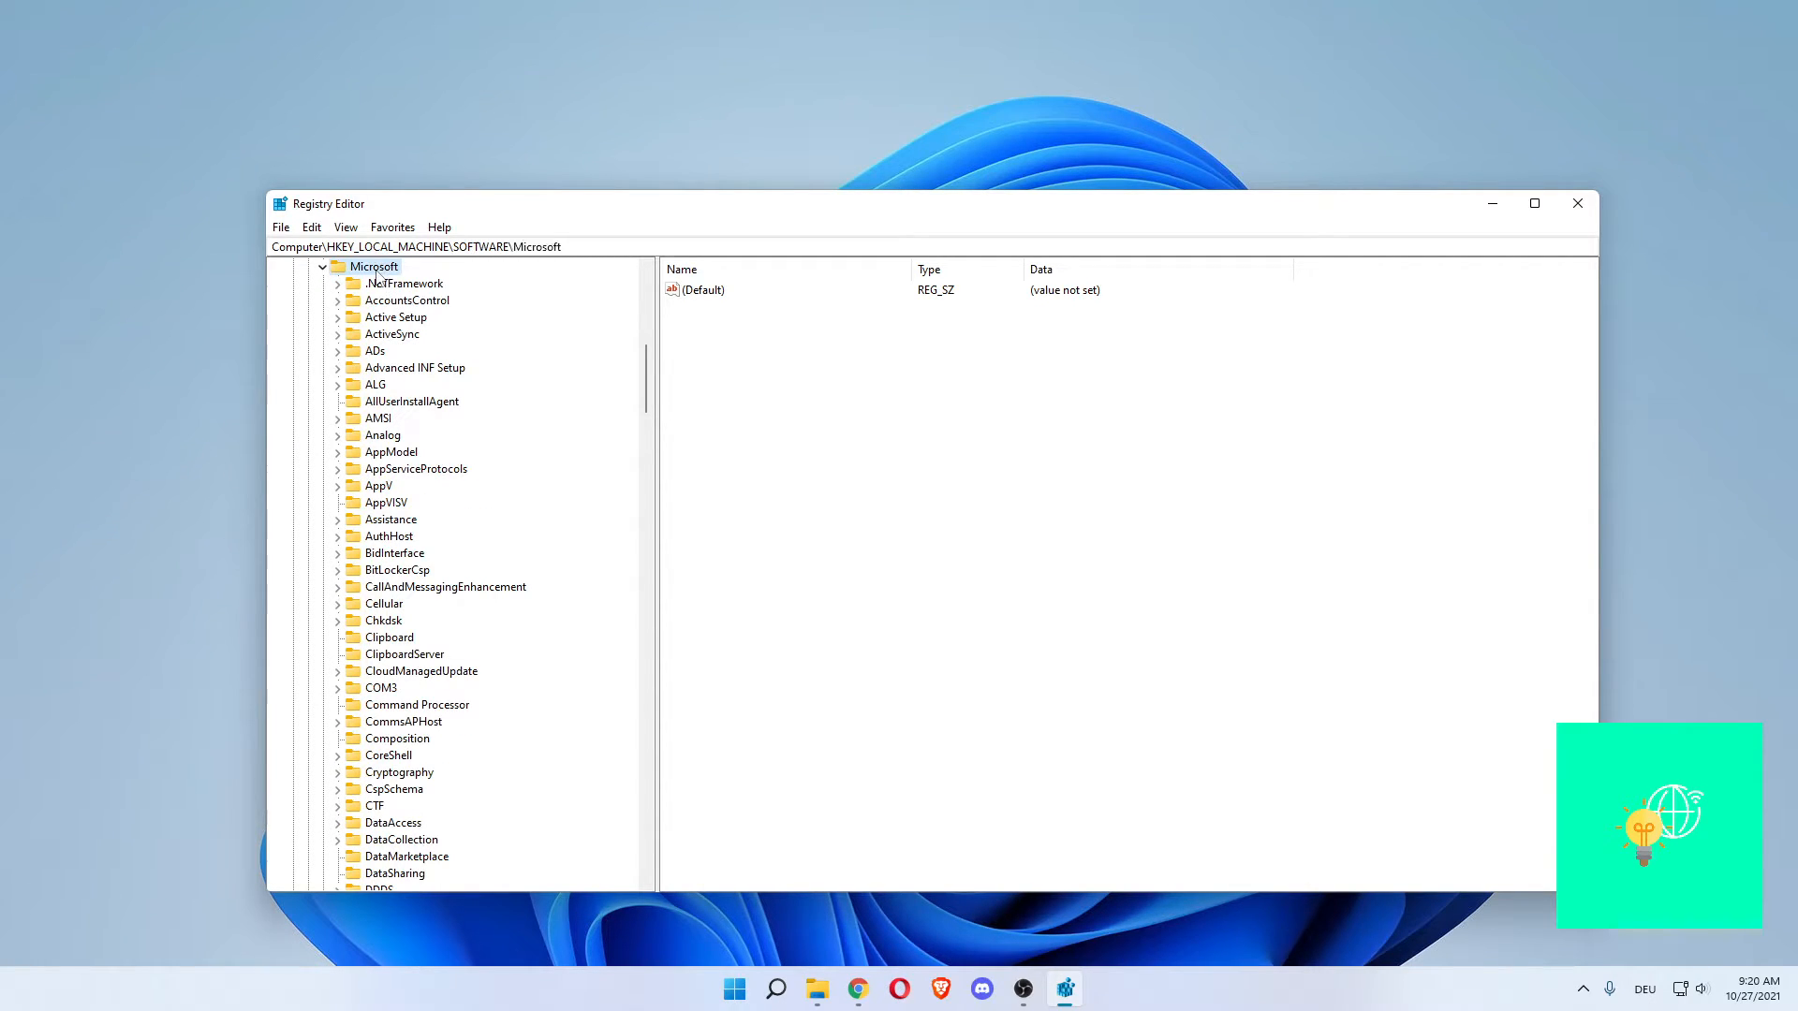
scroll("down", 3)
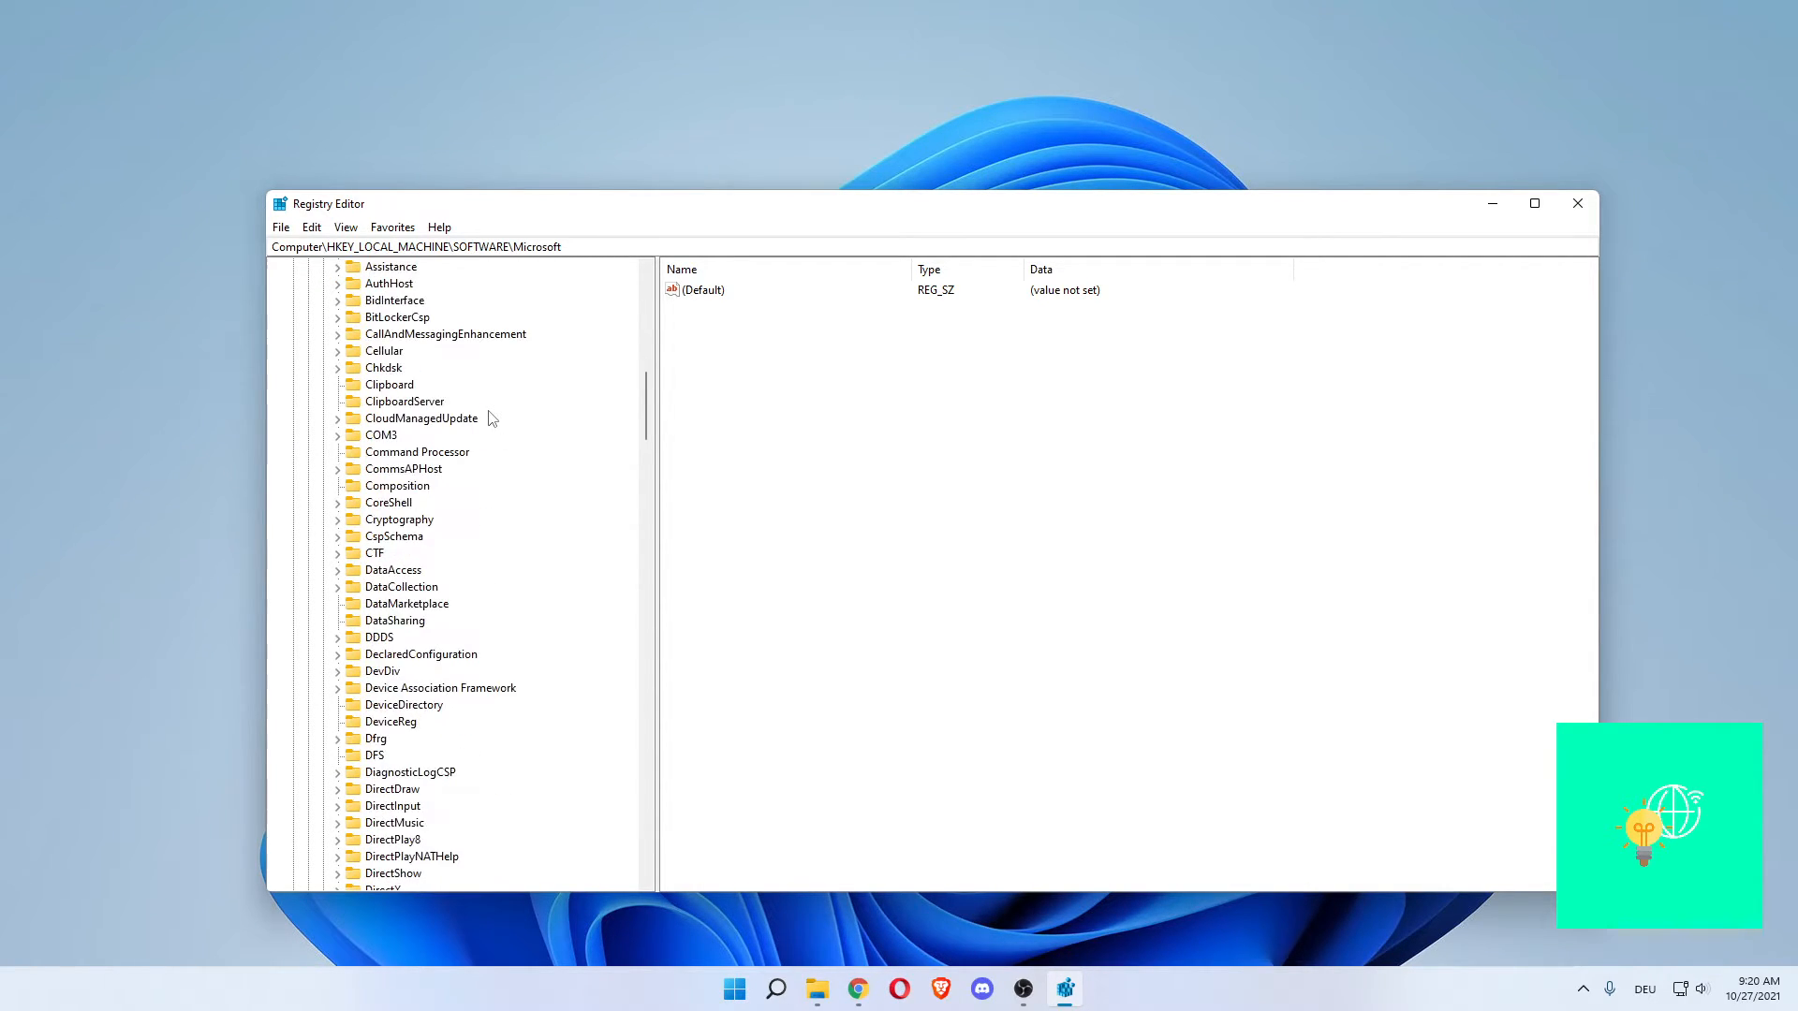
scroll("down", 3)
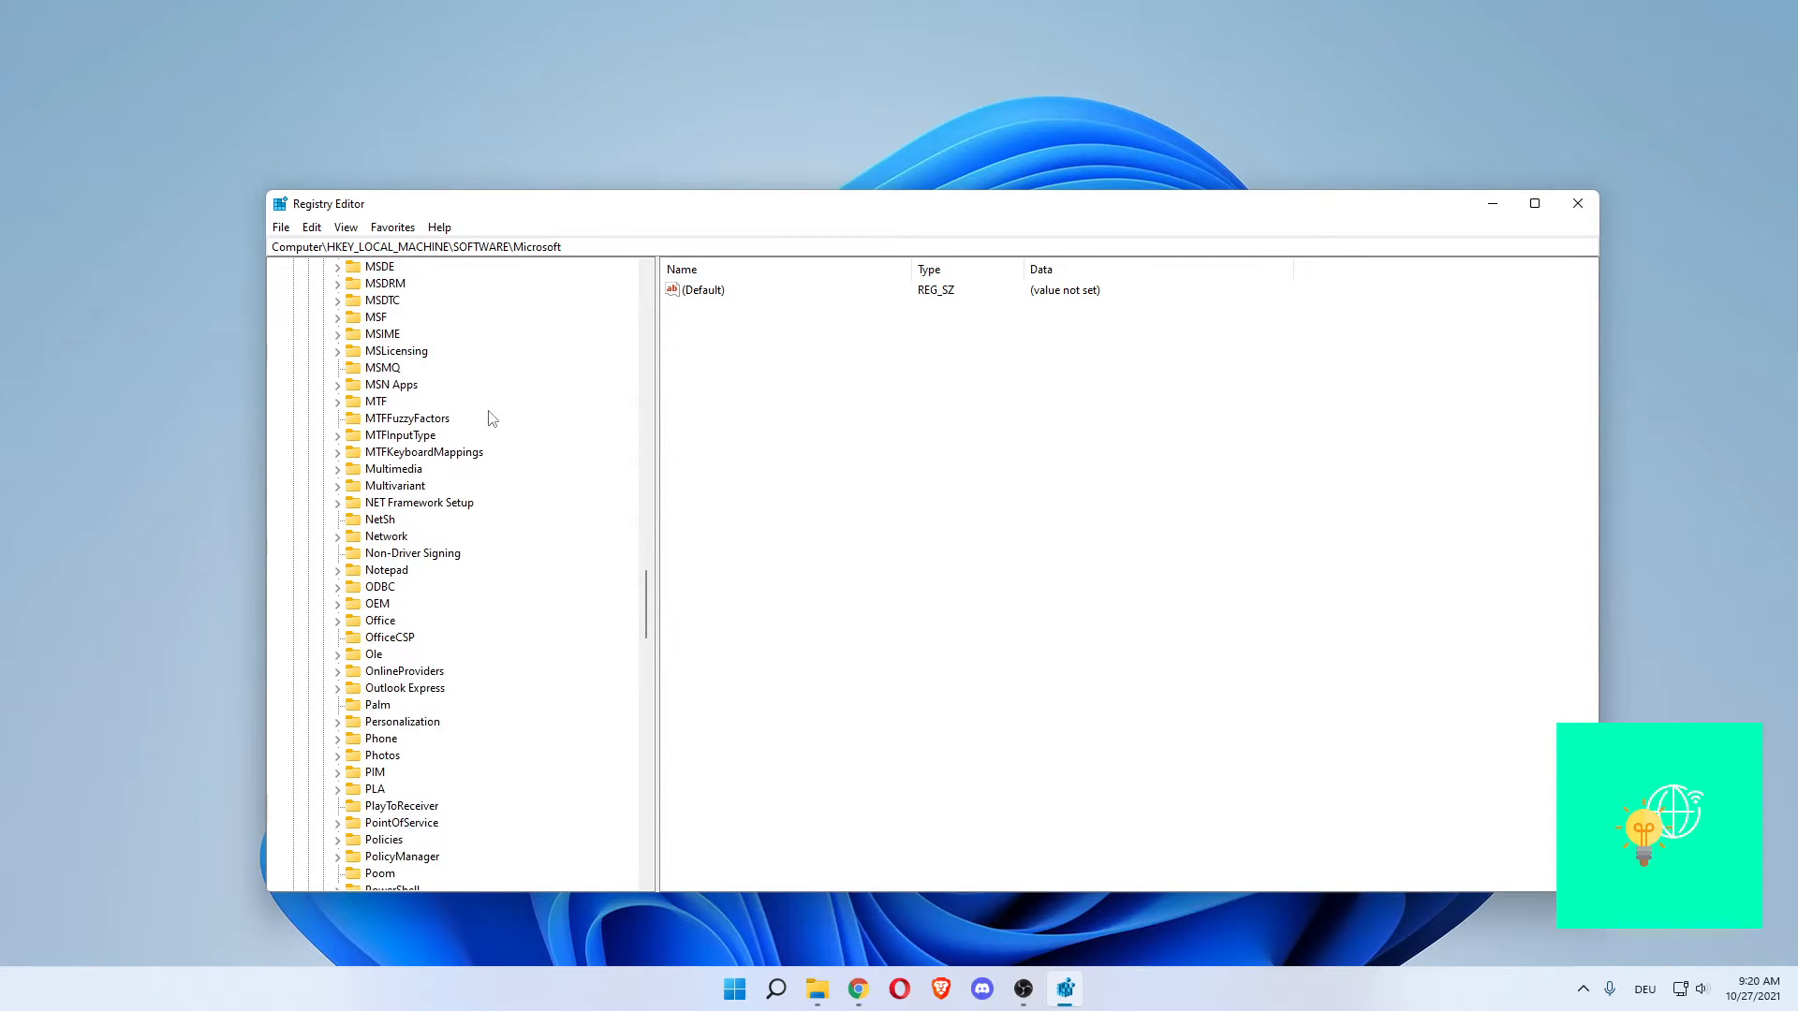
scroll("down", 3)
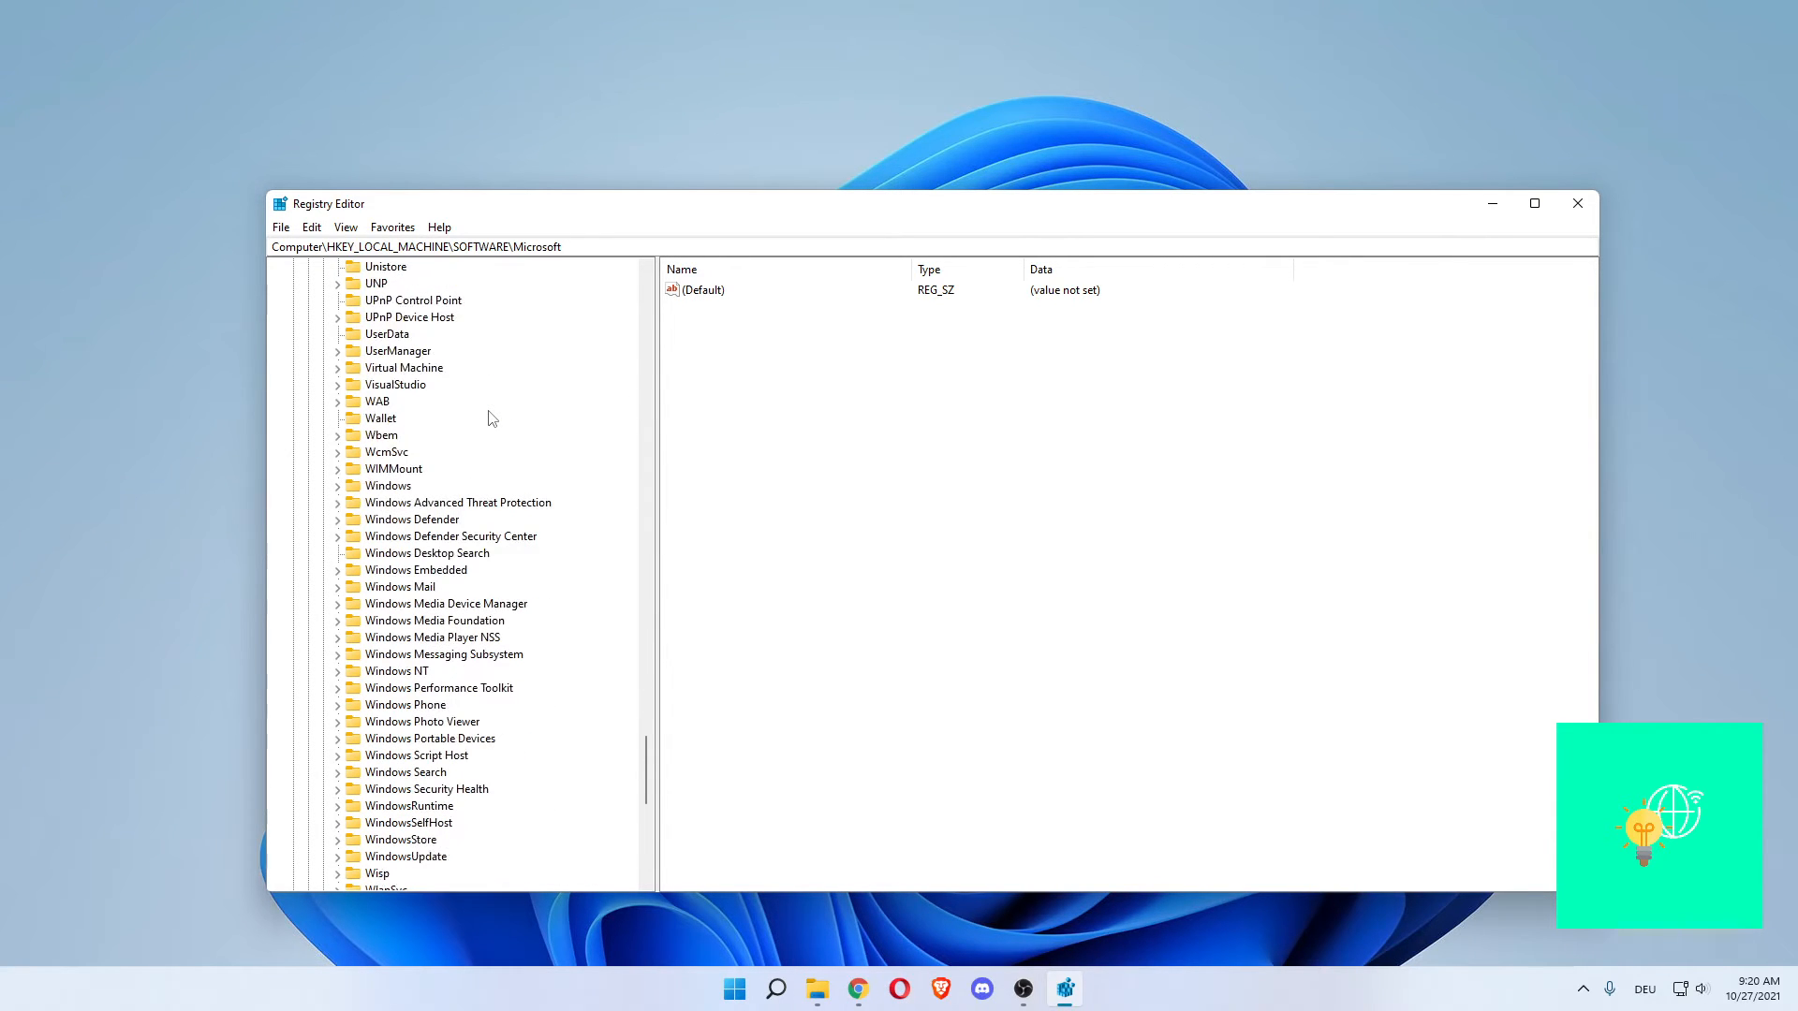
left_click(389, 485)
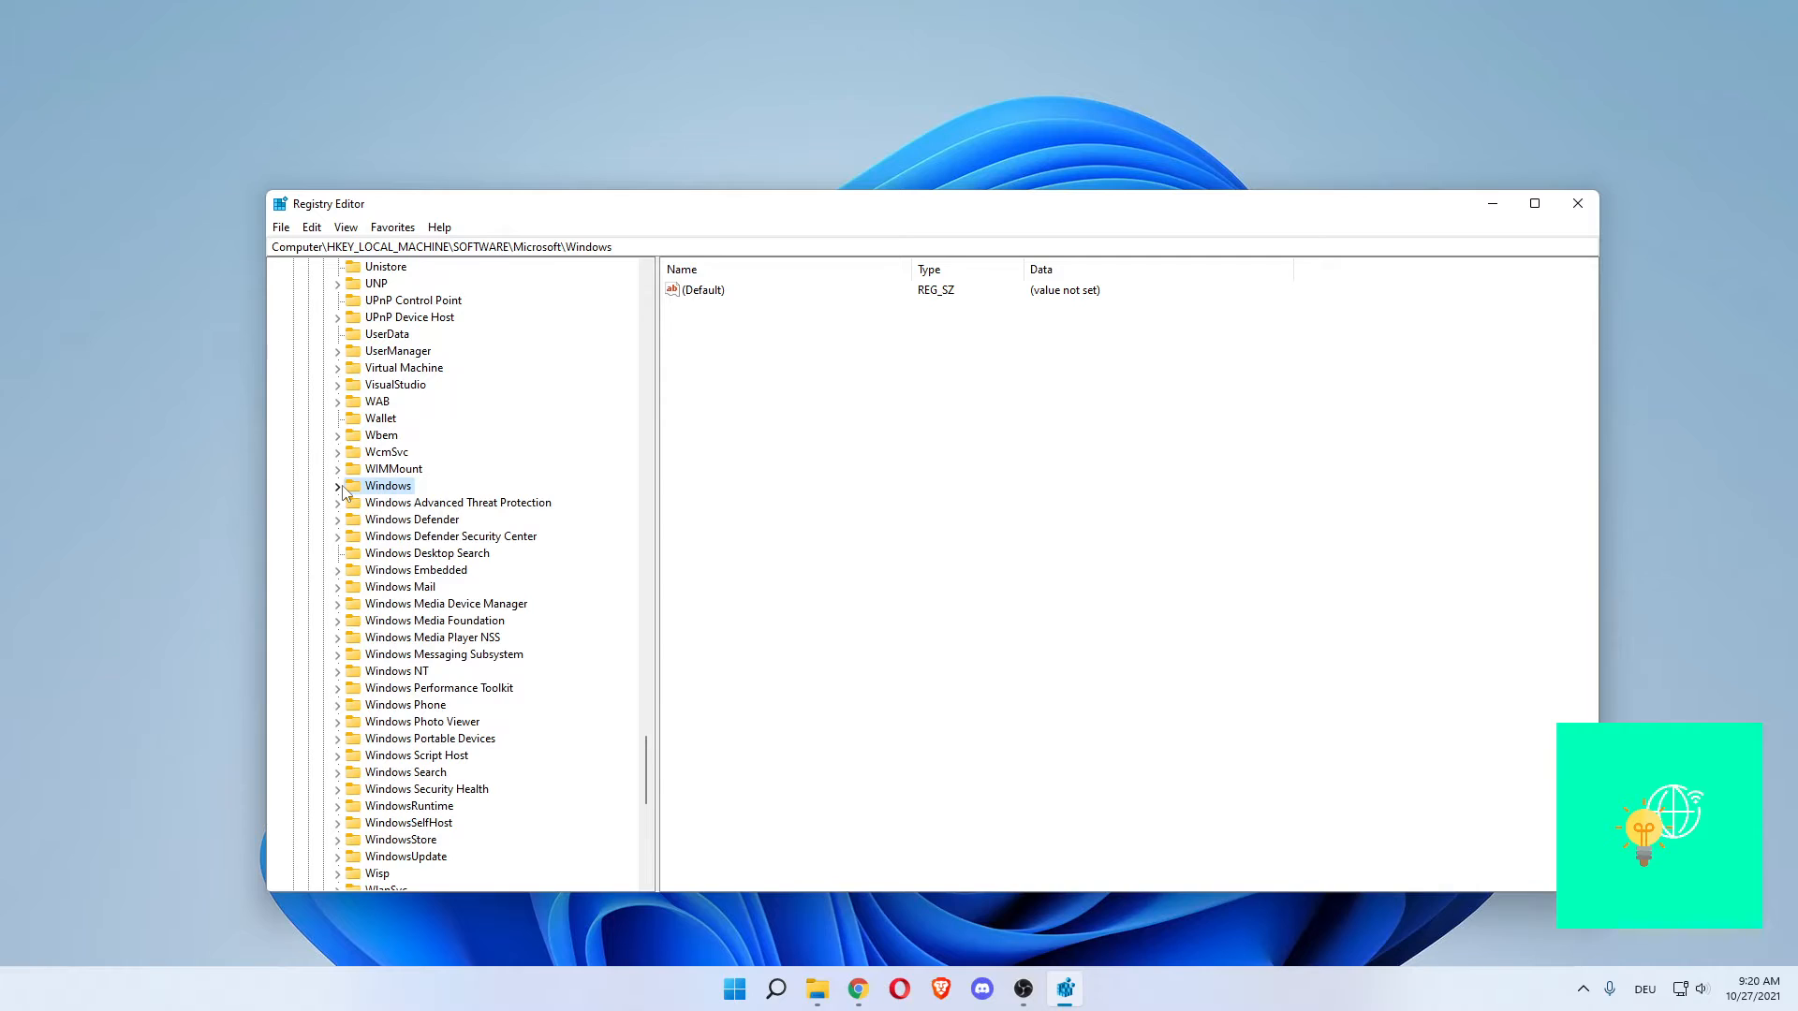
Drill into Windows > CurrentVersion and select the Shell Extensions key
left_click(339, 485)
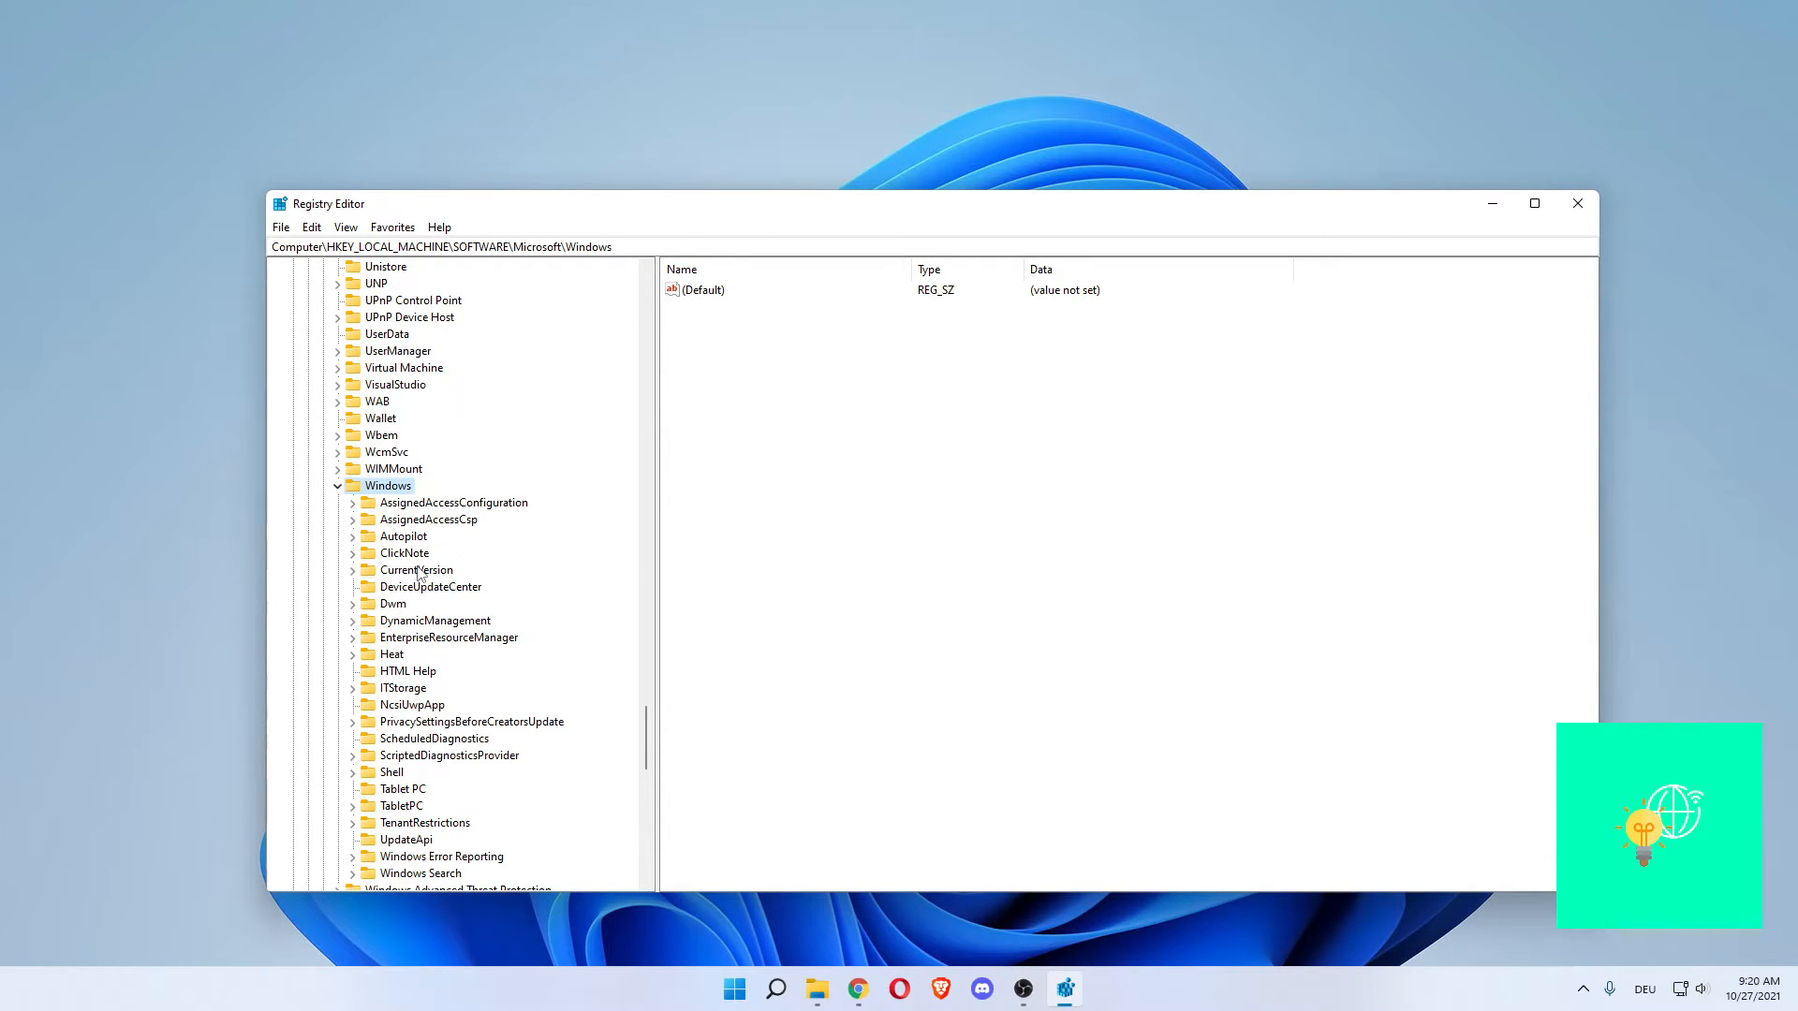
left_click(415, 570)
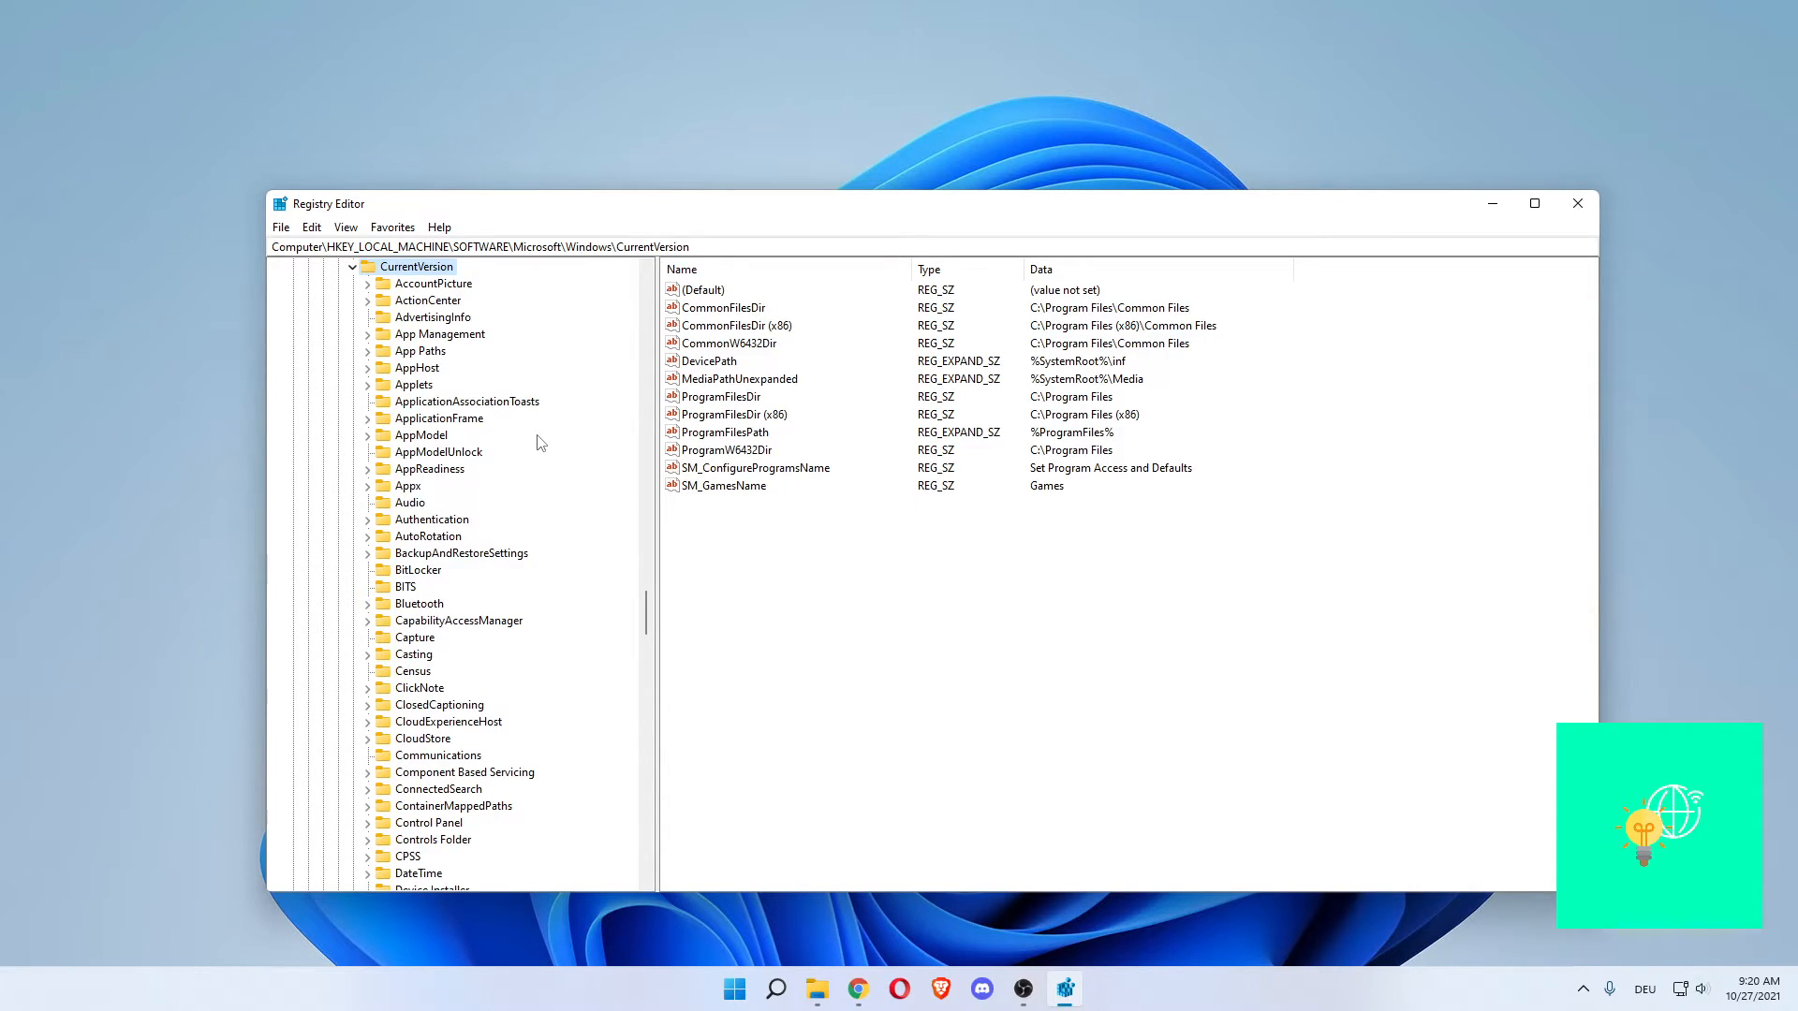
scroll("down", 3)
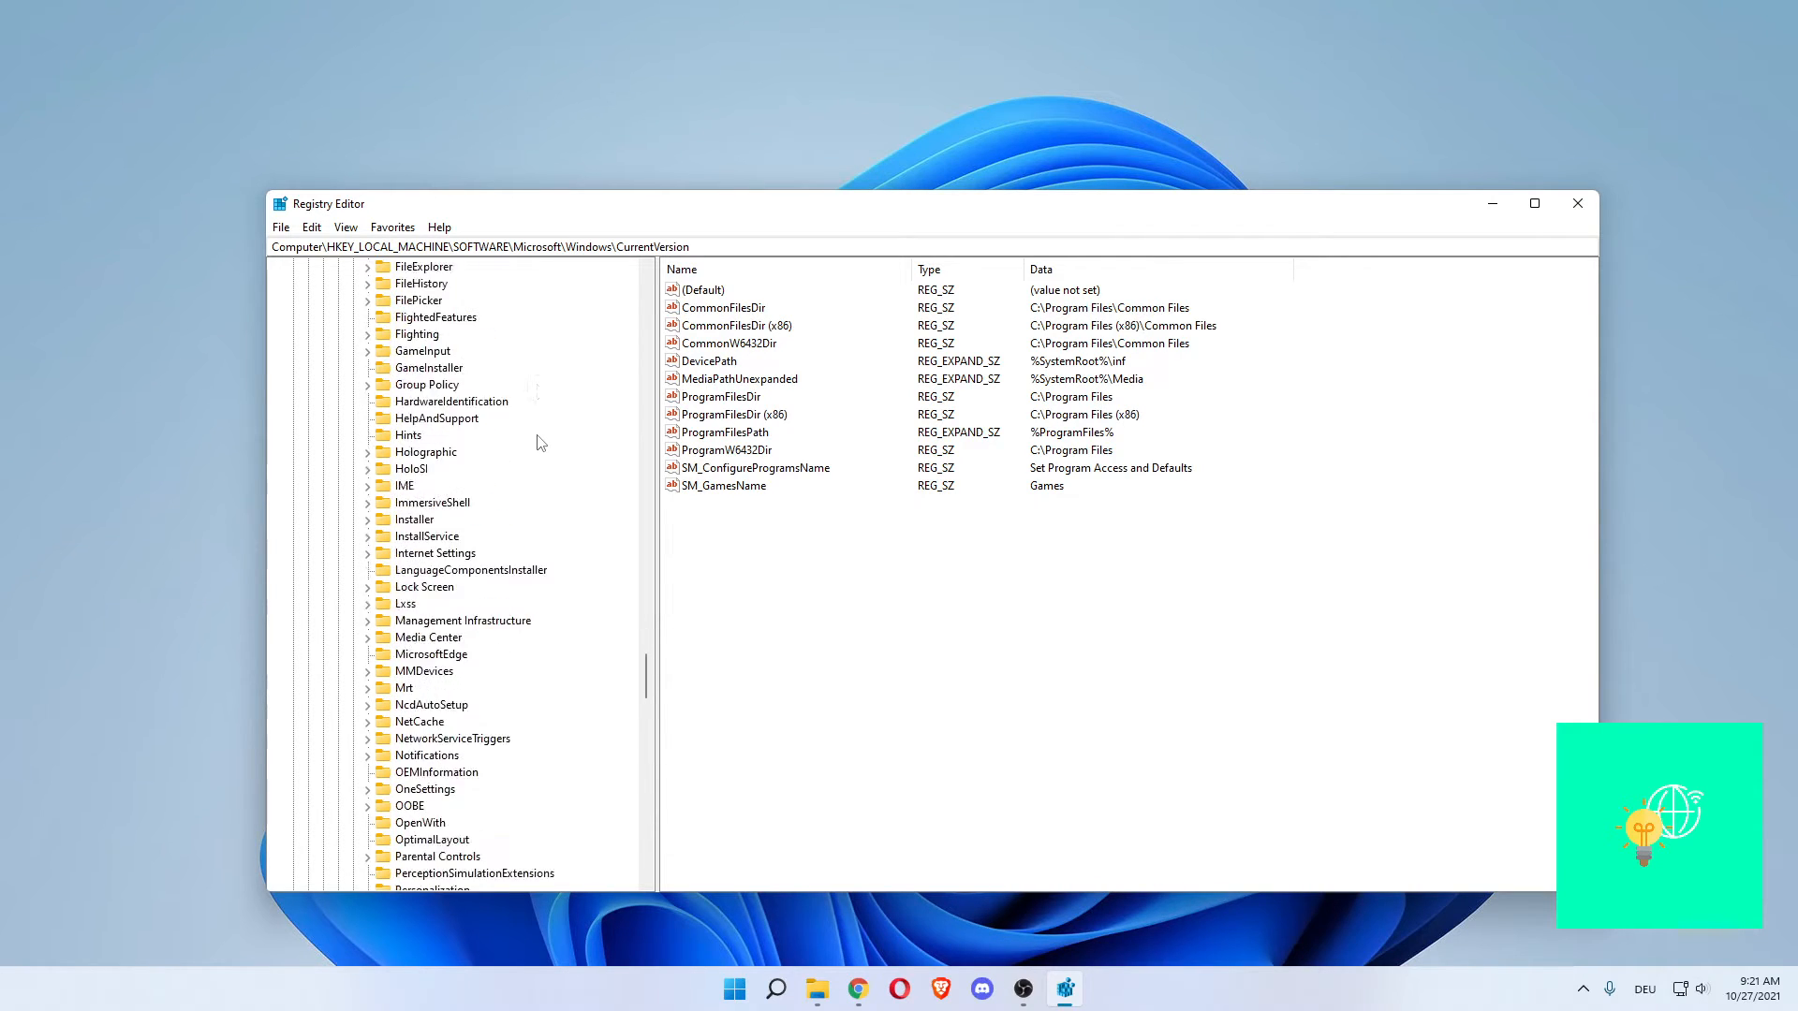
scroll("down", 3)
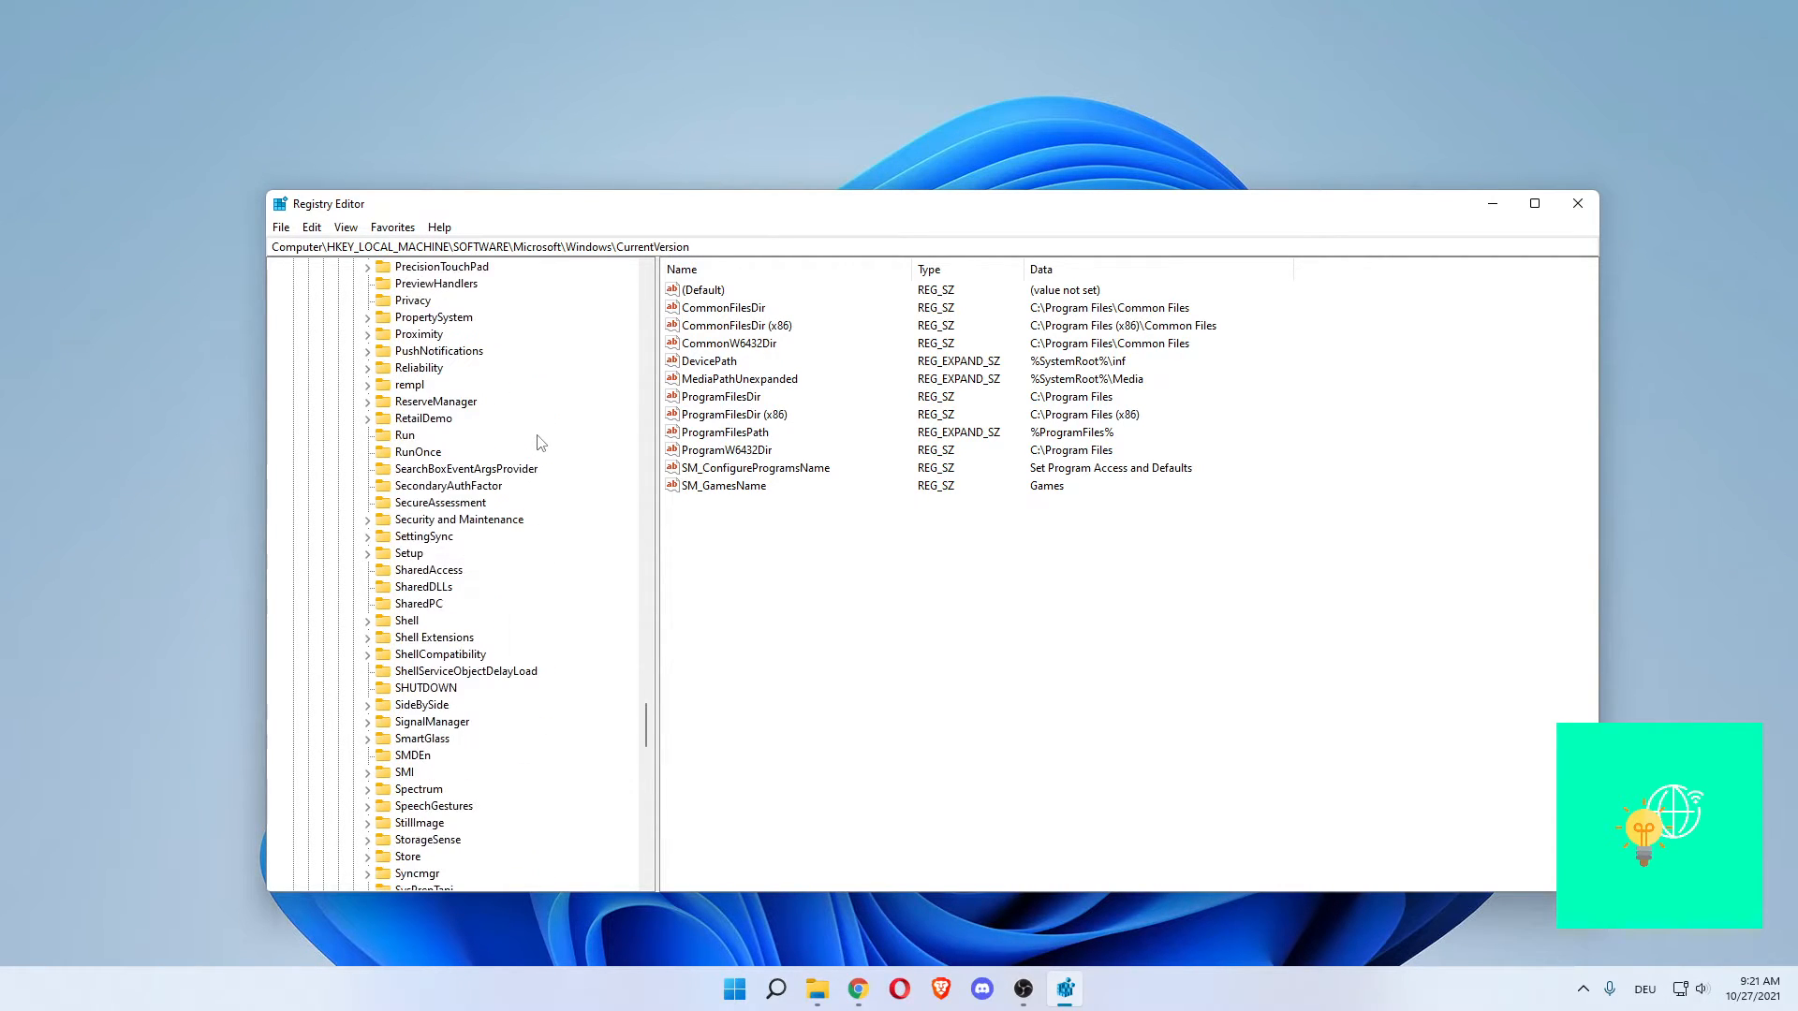
left_click(434, 636)
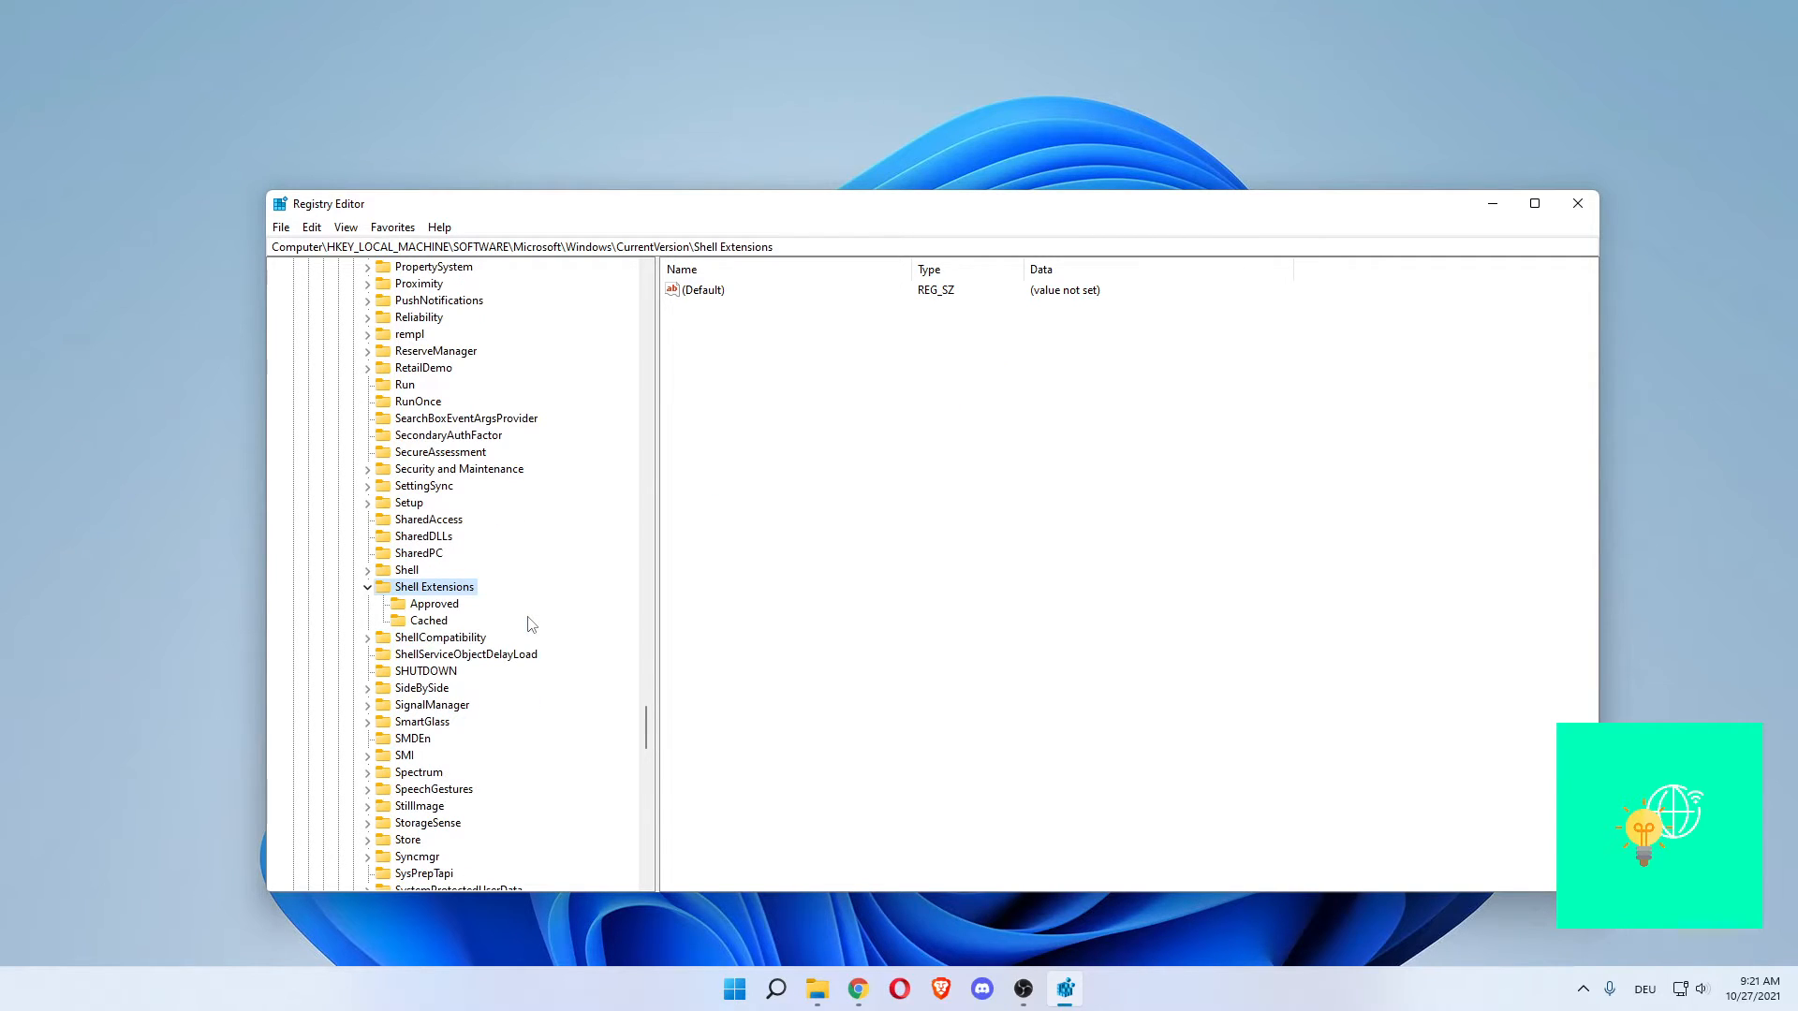
mouse_move(434, 587)
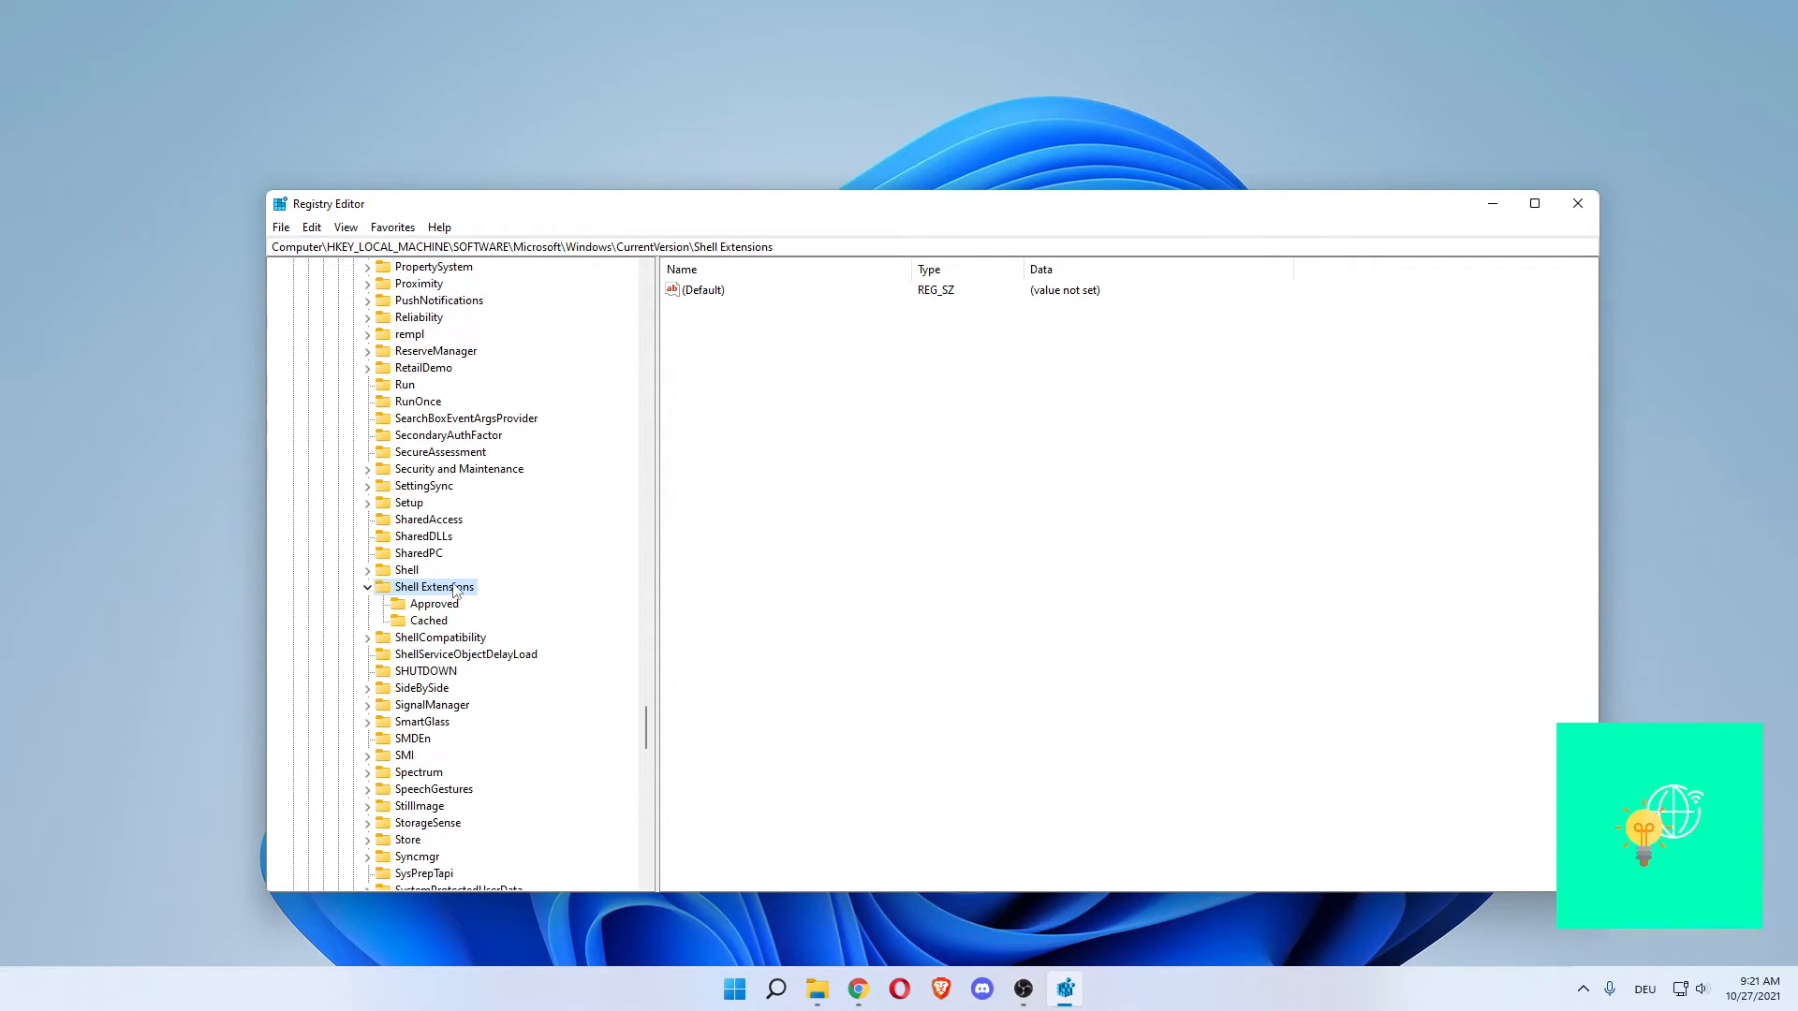
Create a new subkey named Blocked under Shell Extensions
right_click(433, 586)
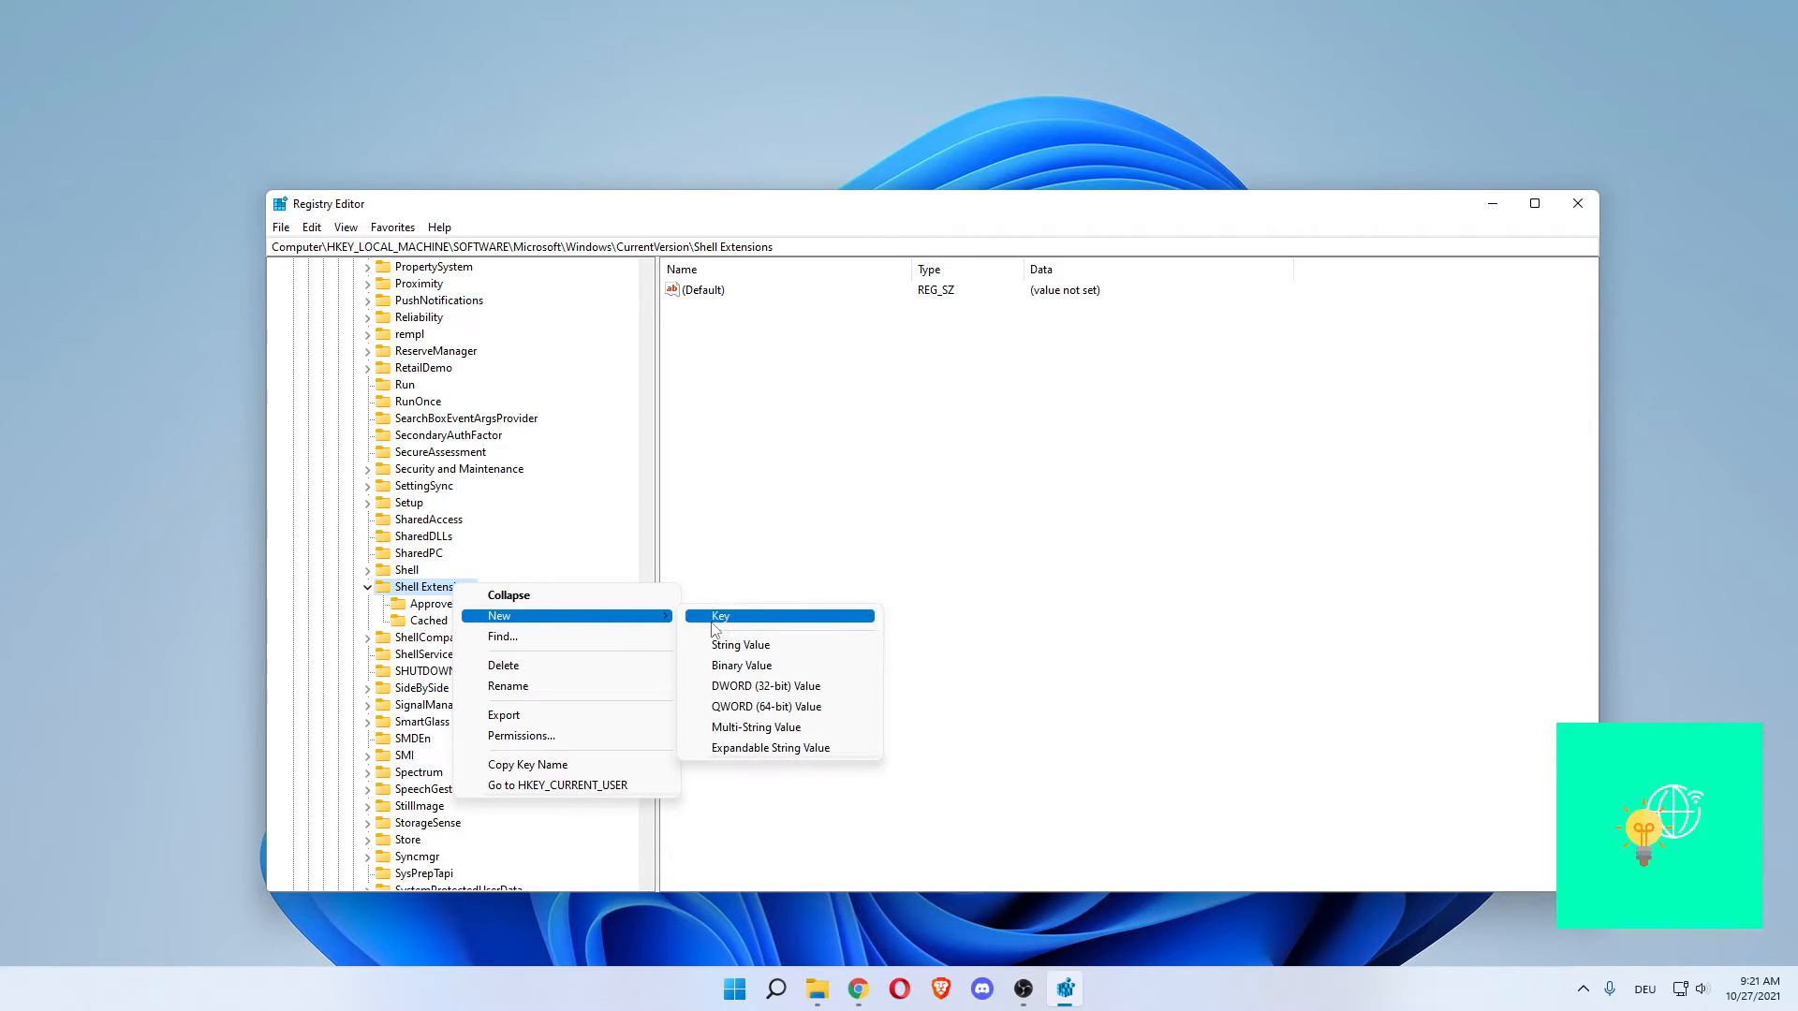
left_click(720, 617)
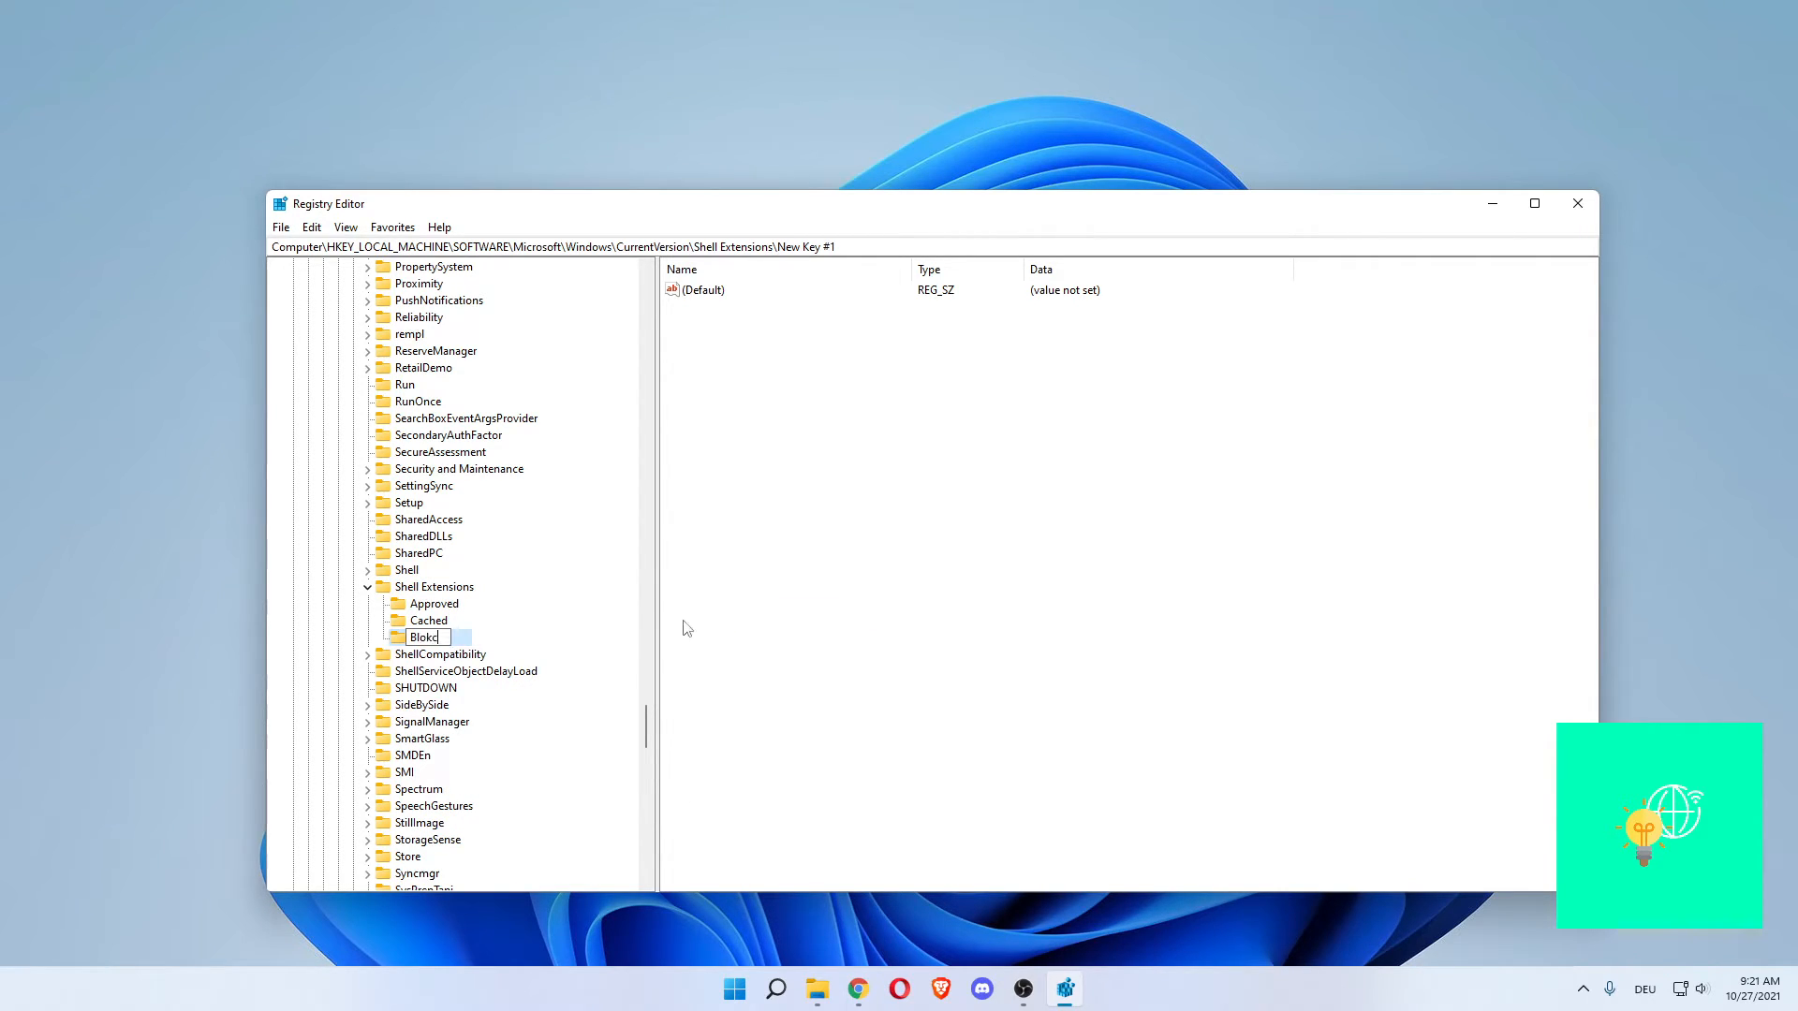
type("Blocked")
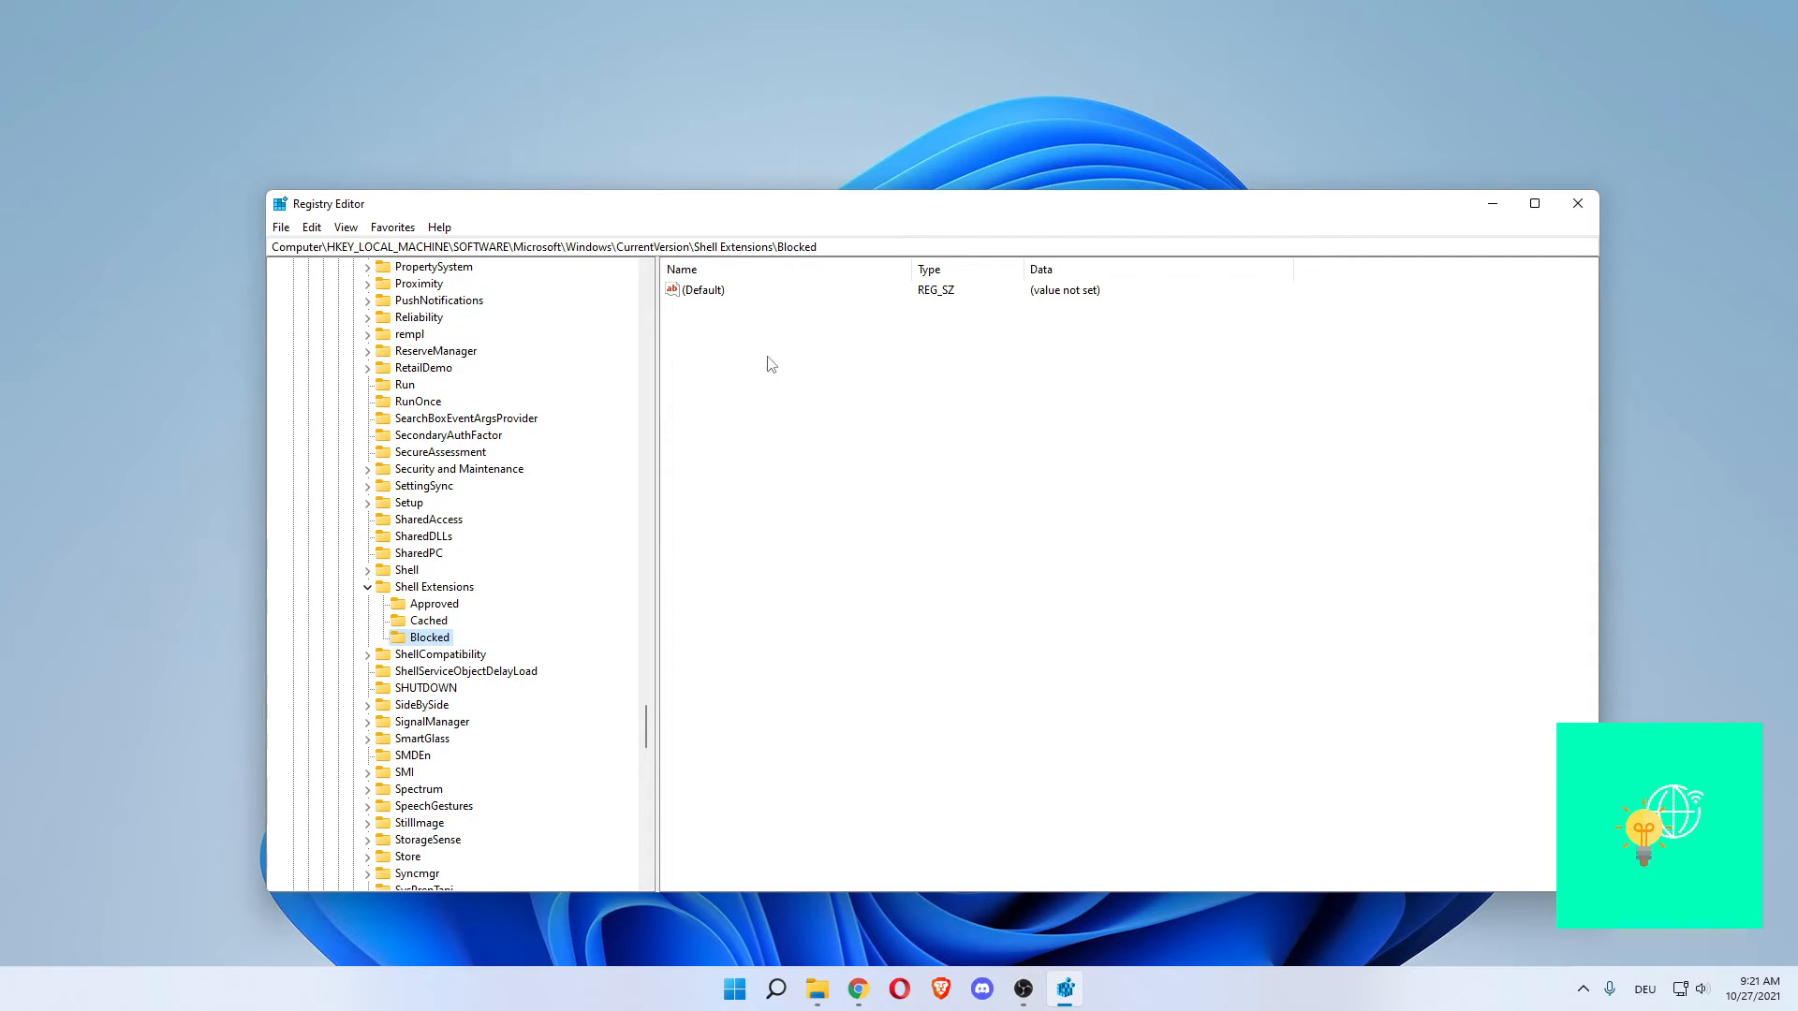
Add a string value named {e2bf9676-5f8f-435c-97eb-11607a5bedf7} inside the Blocked key
right_click(767, 367)
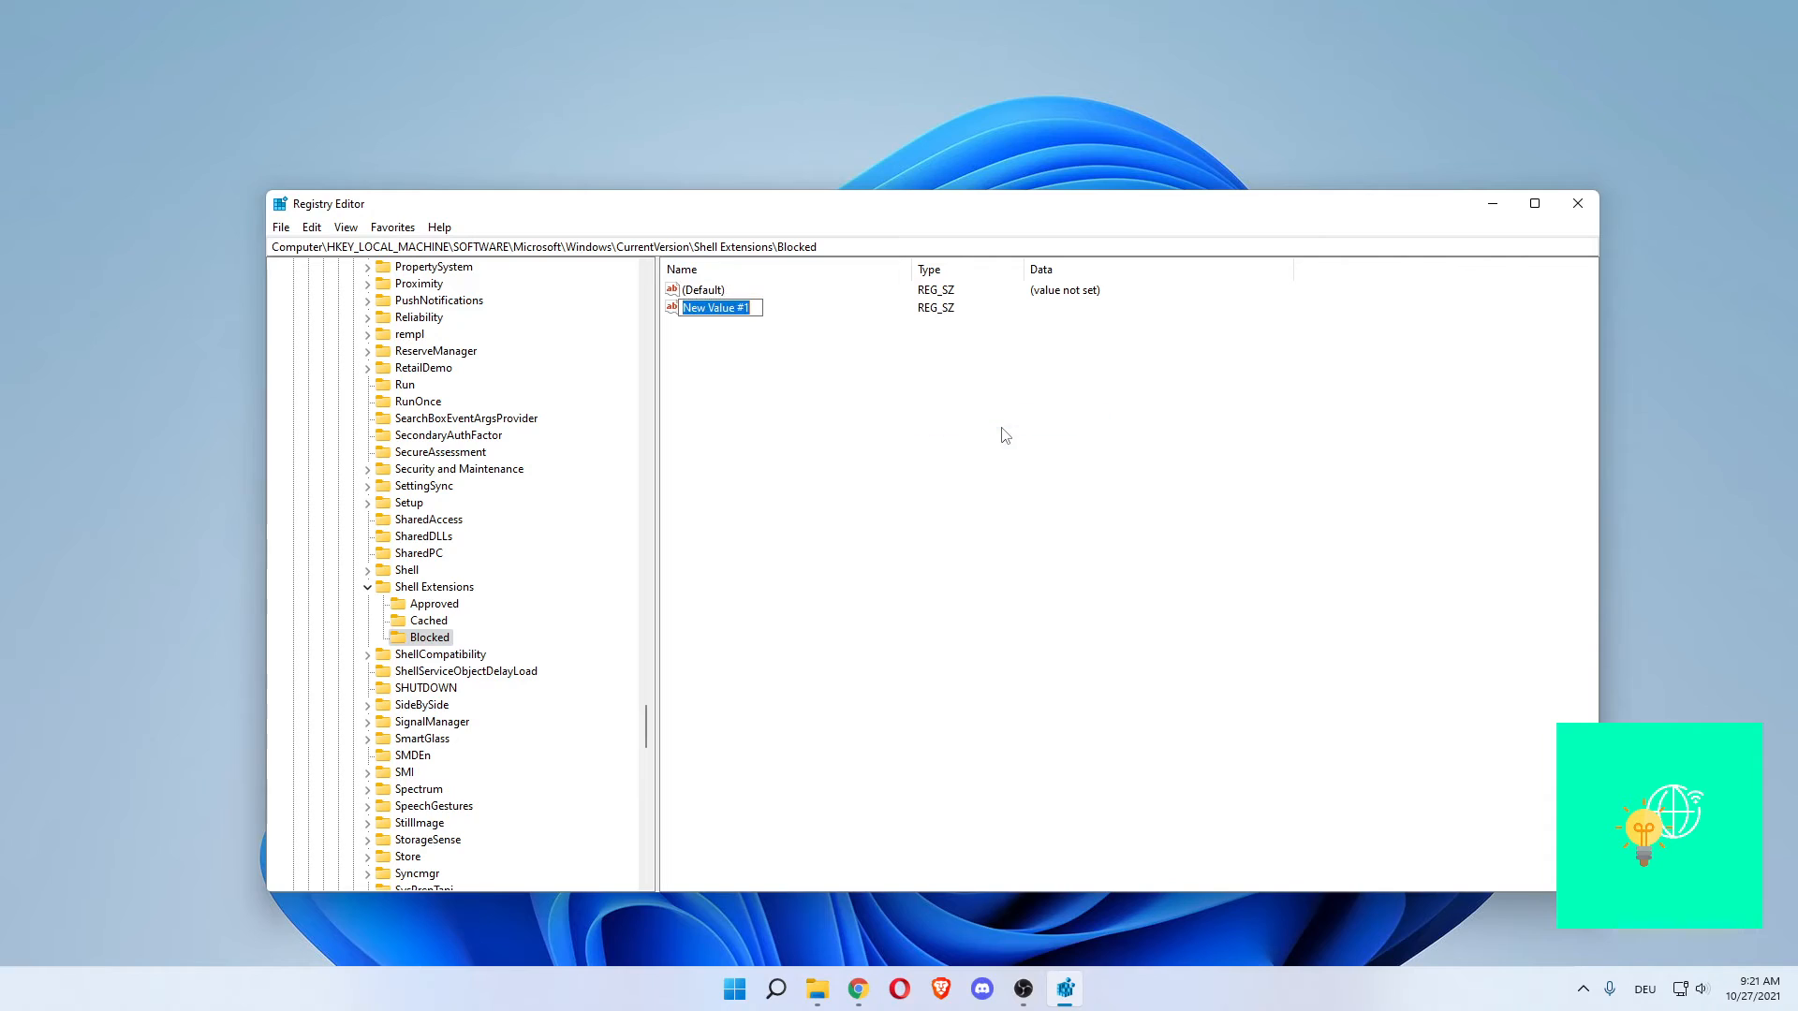
type("{e2bf9676-5f8f-435c-97eb-11607a5bedf7}")
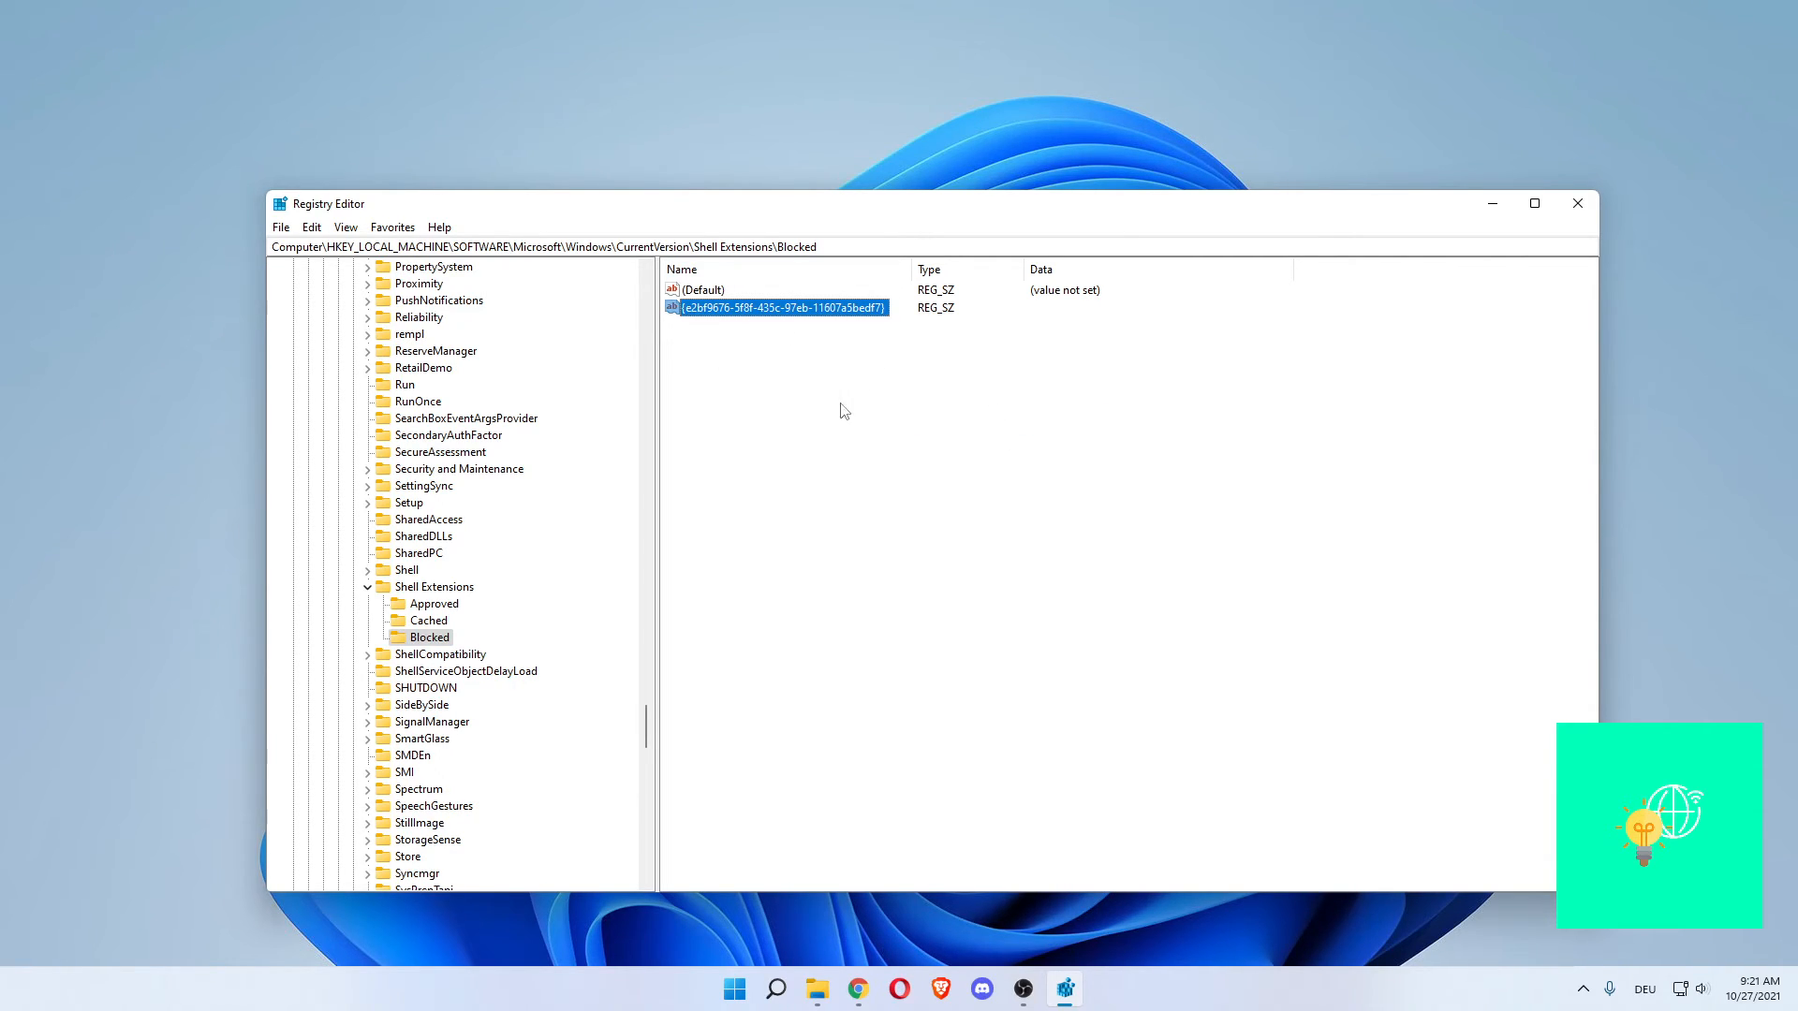
left_click(1063, 468)
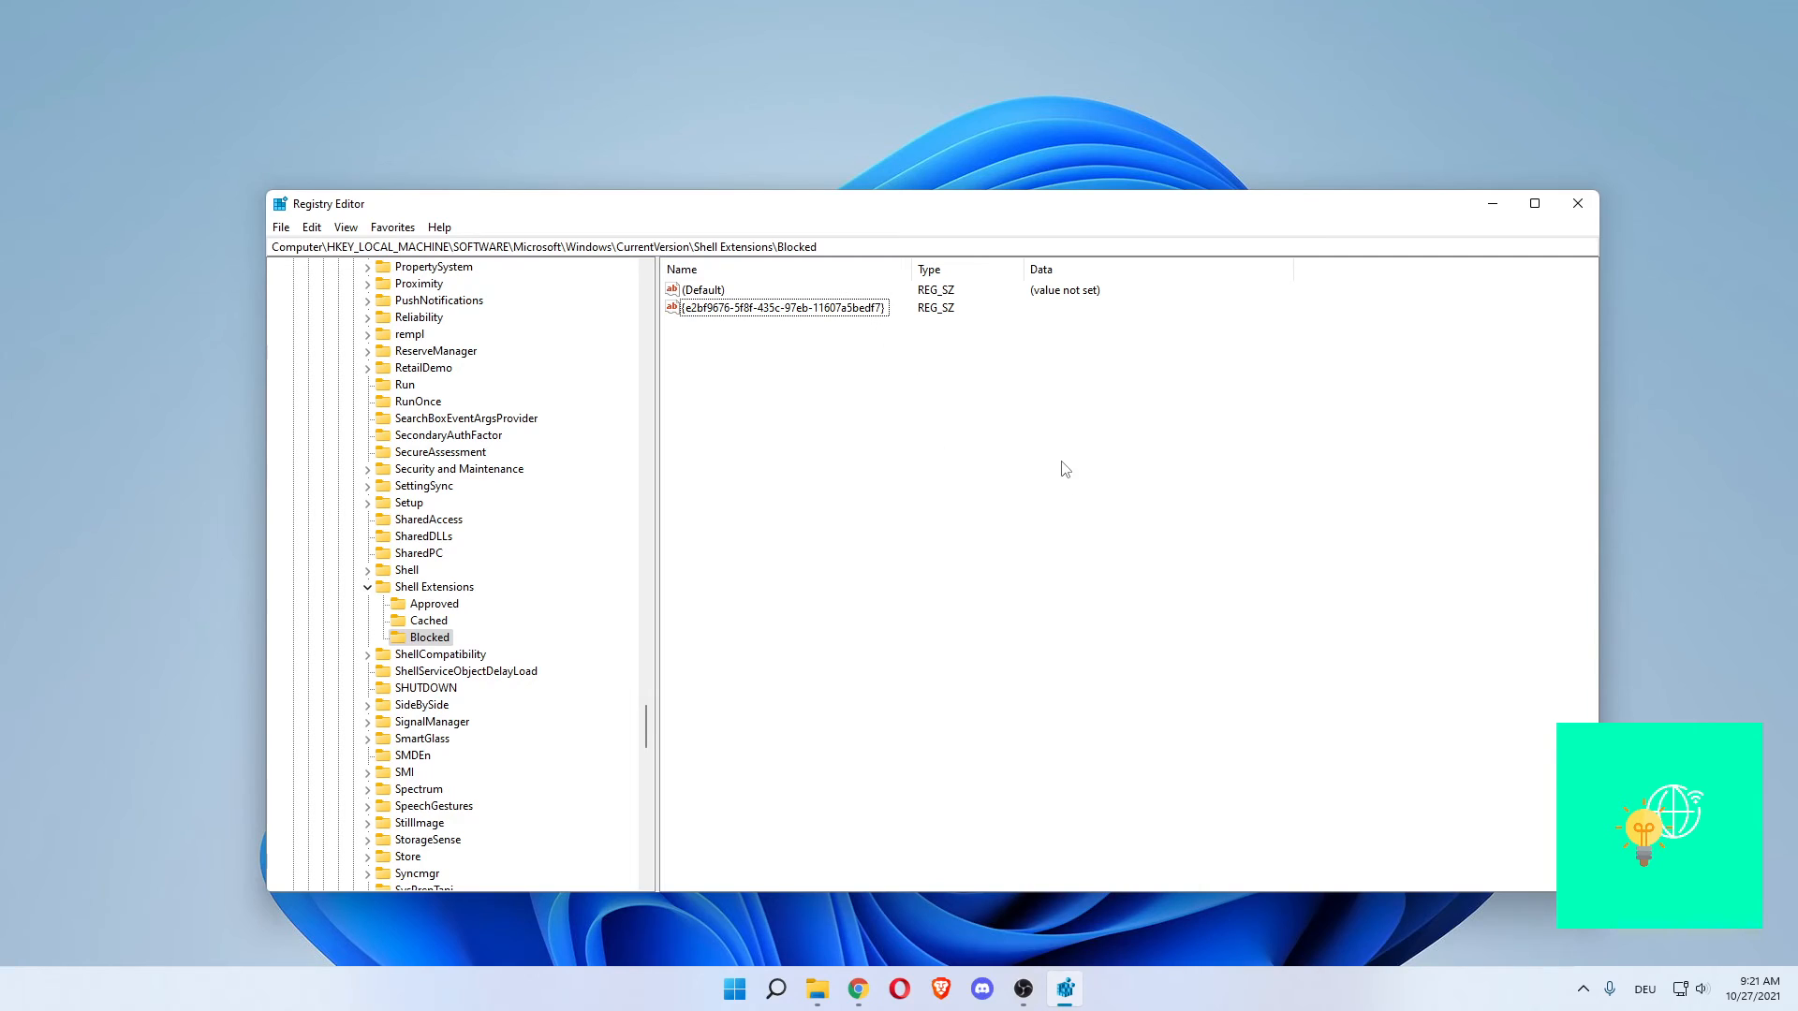
mouse_move(1656, 466)
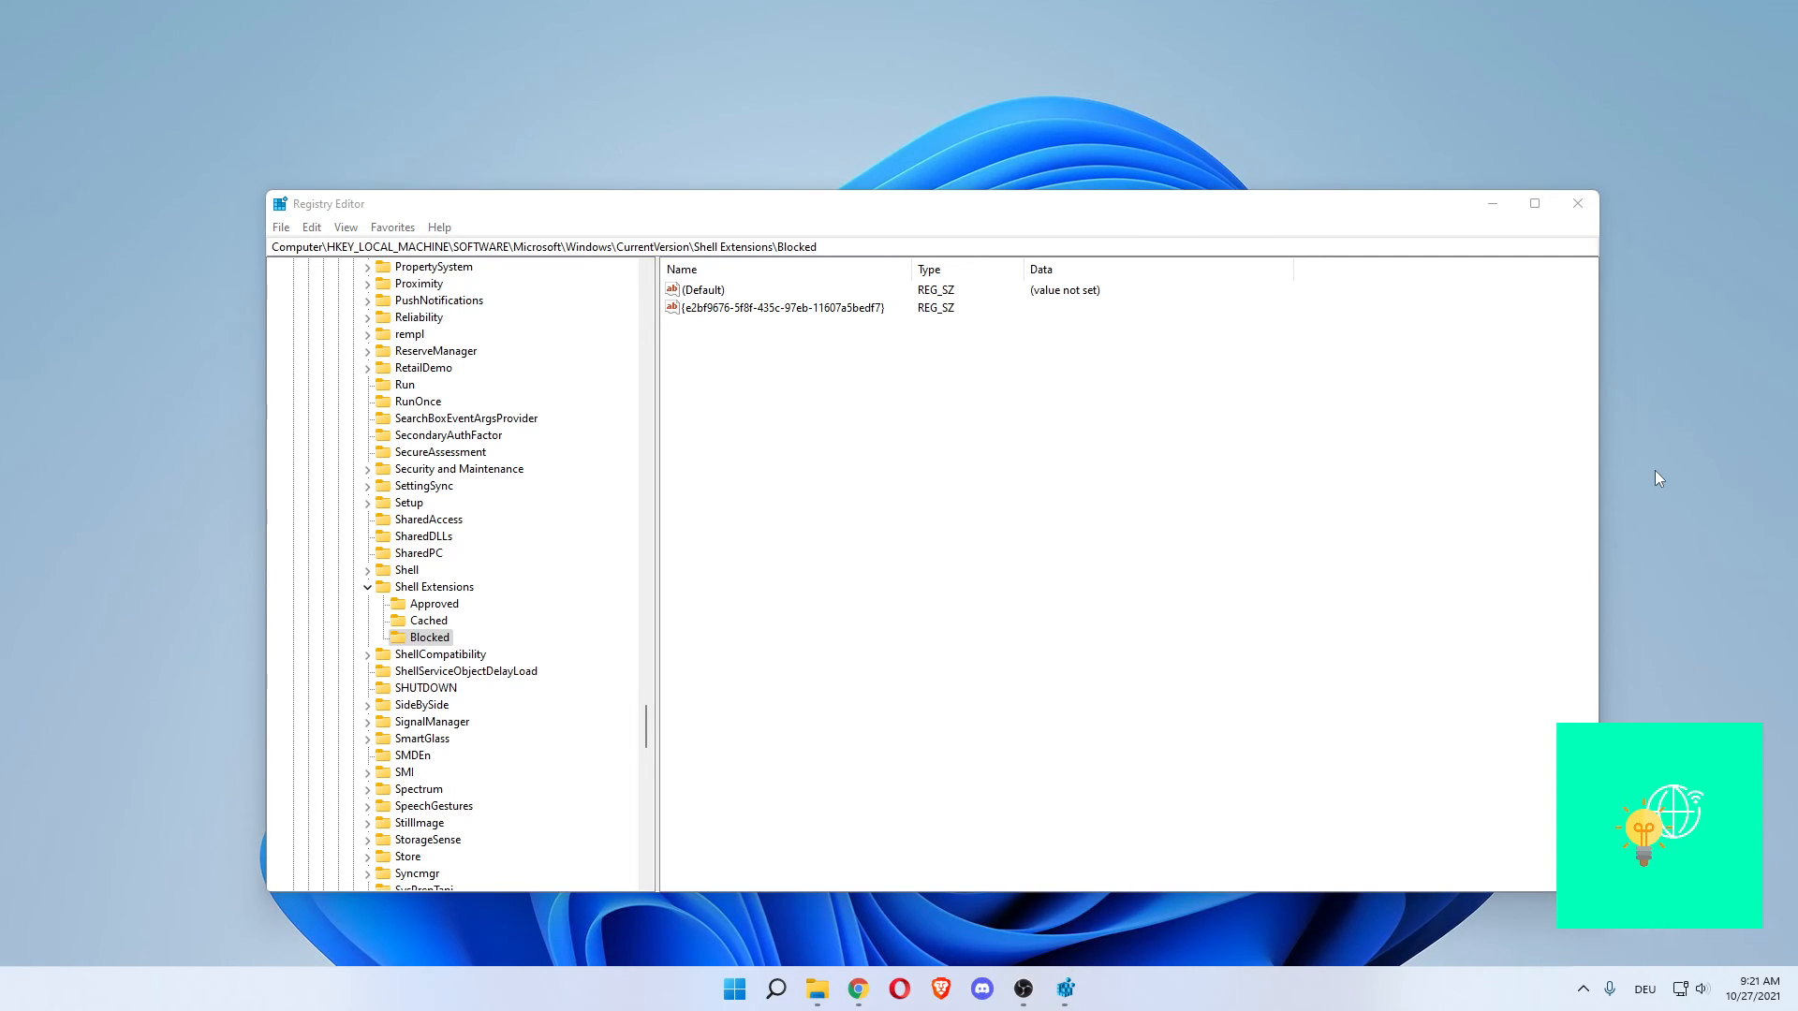
mouse_move(1667, 480)
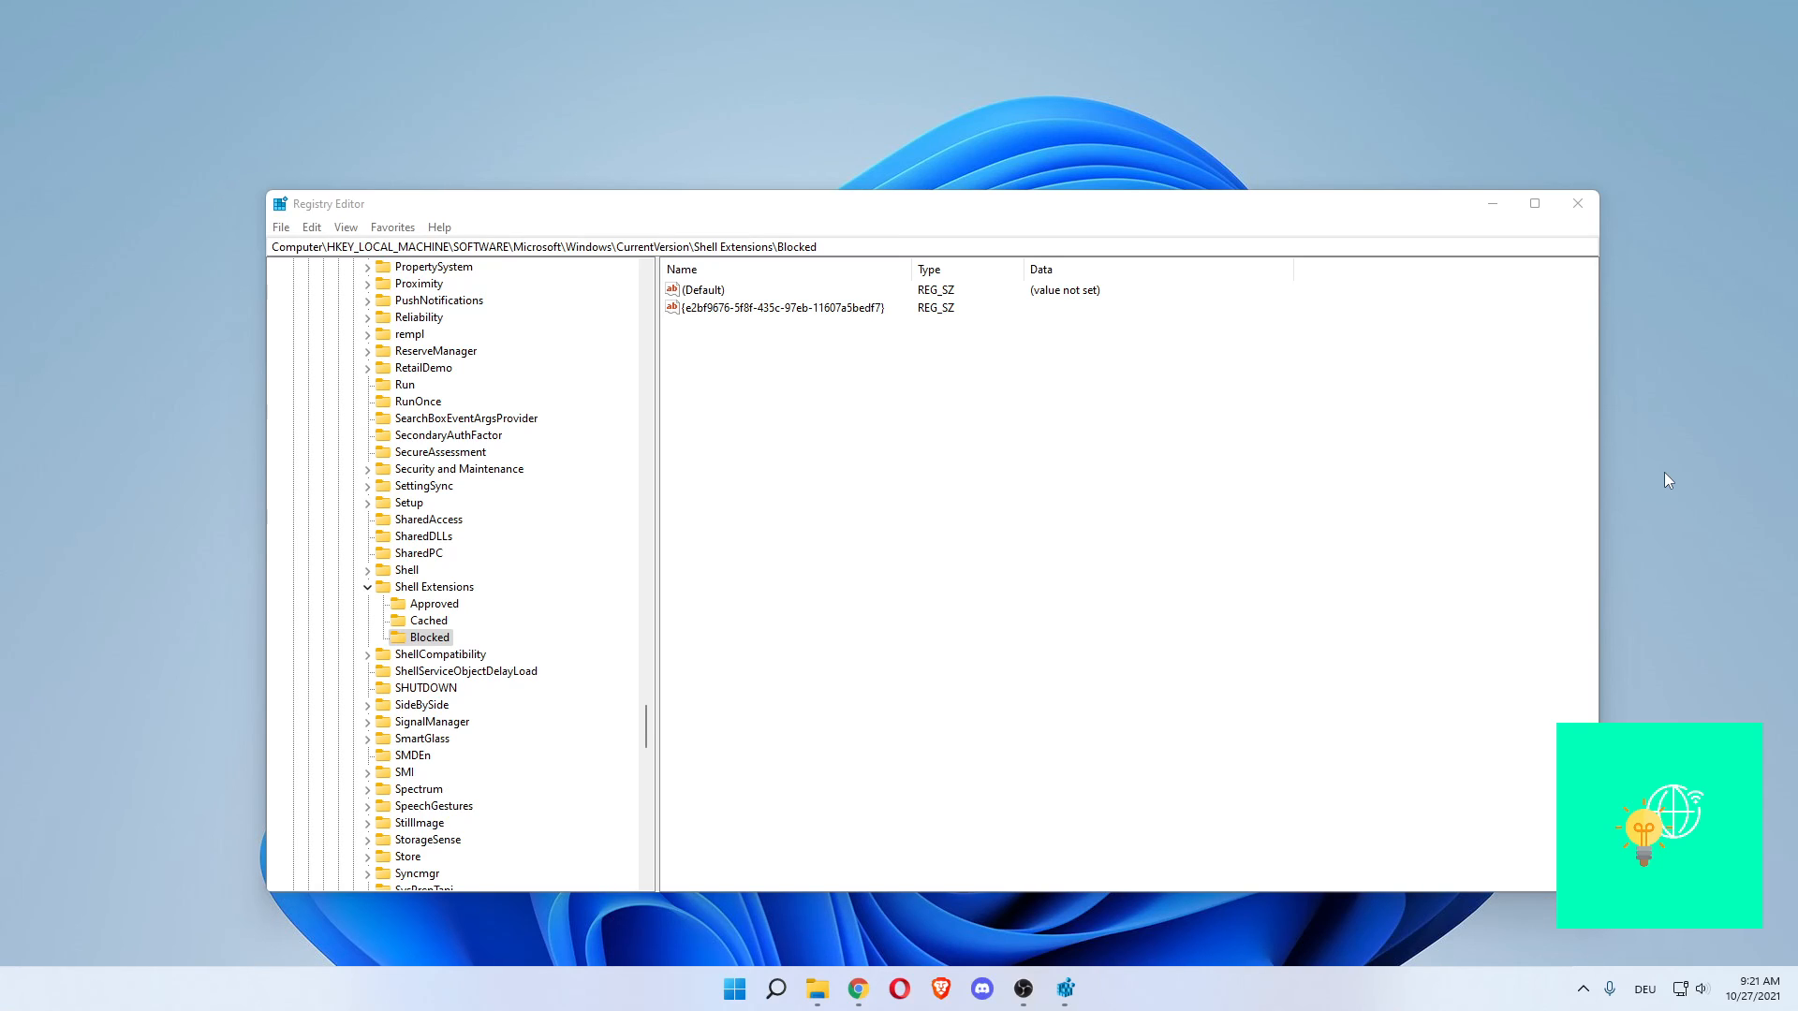